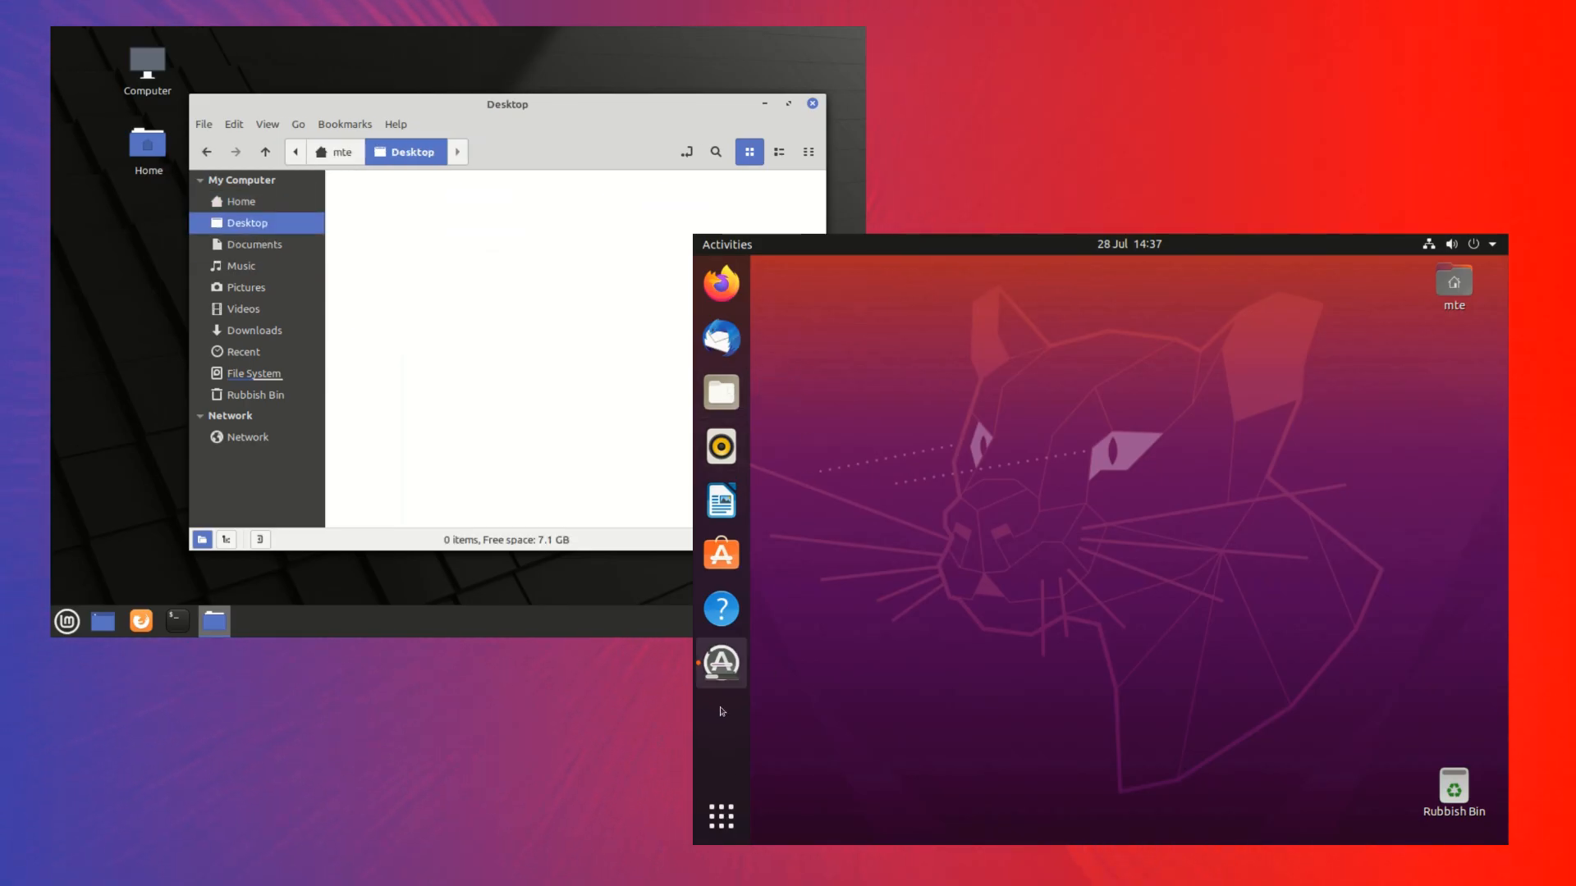
Browse Documents, Music, Videos and File System in Nemo, and show Ubuntu's application grid.
{"action": "left_click", "coordinate": [253, 242]}
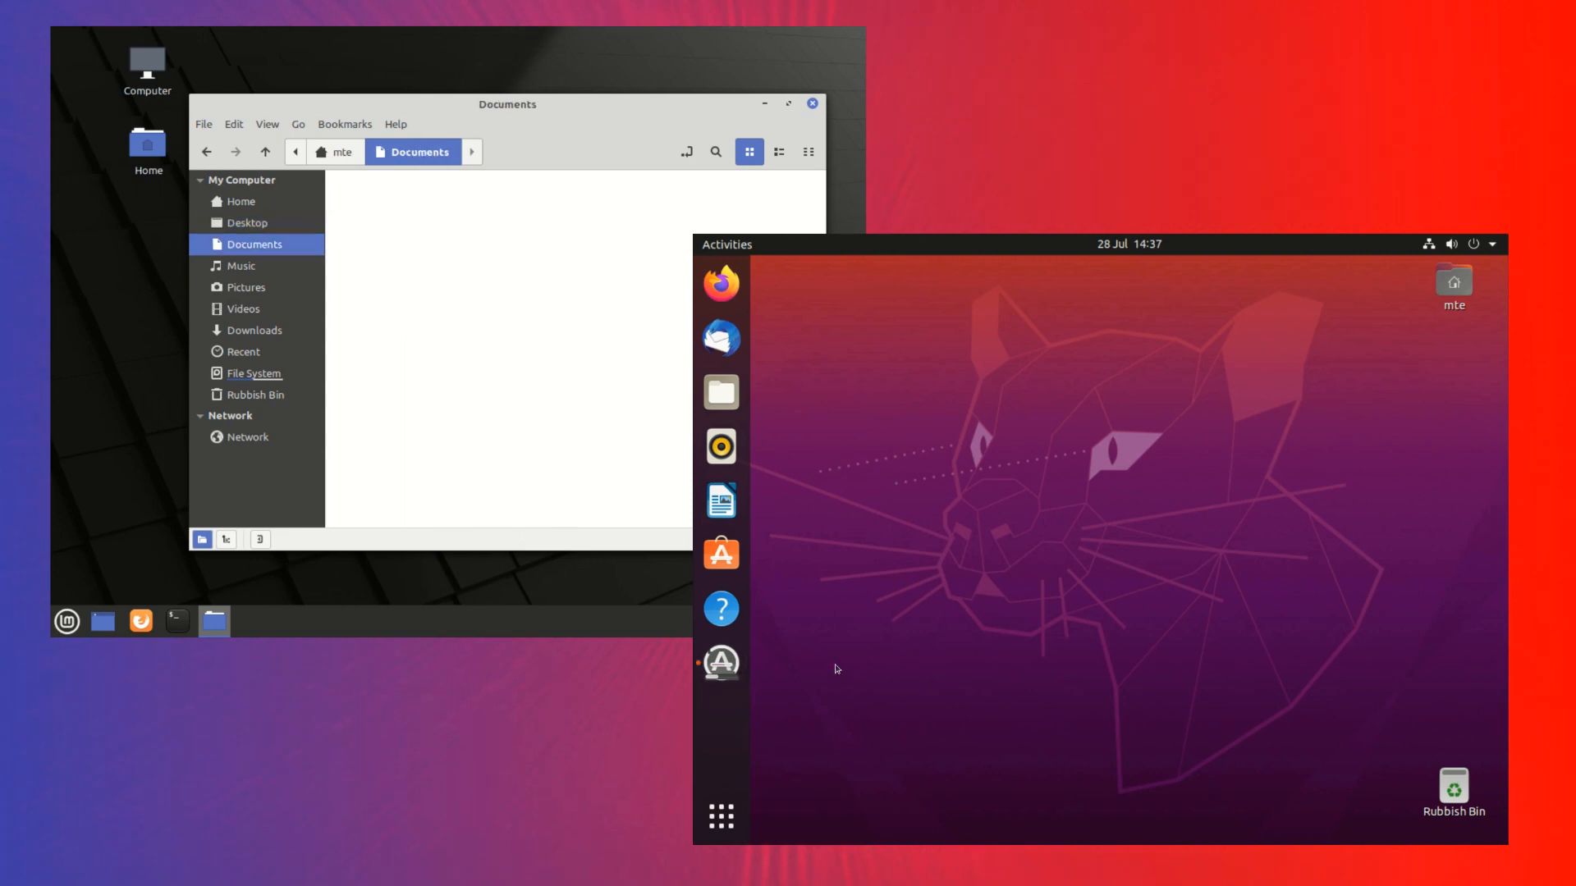
{"action": "left_click", "coordinate": [239, 265]}
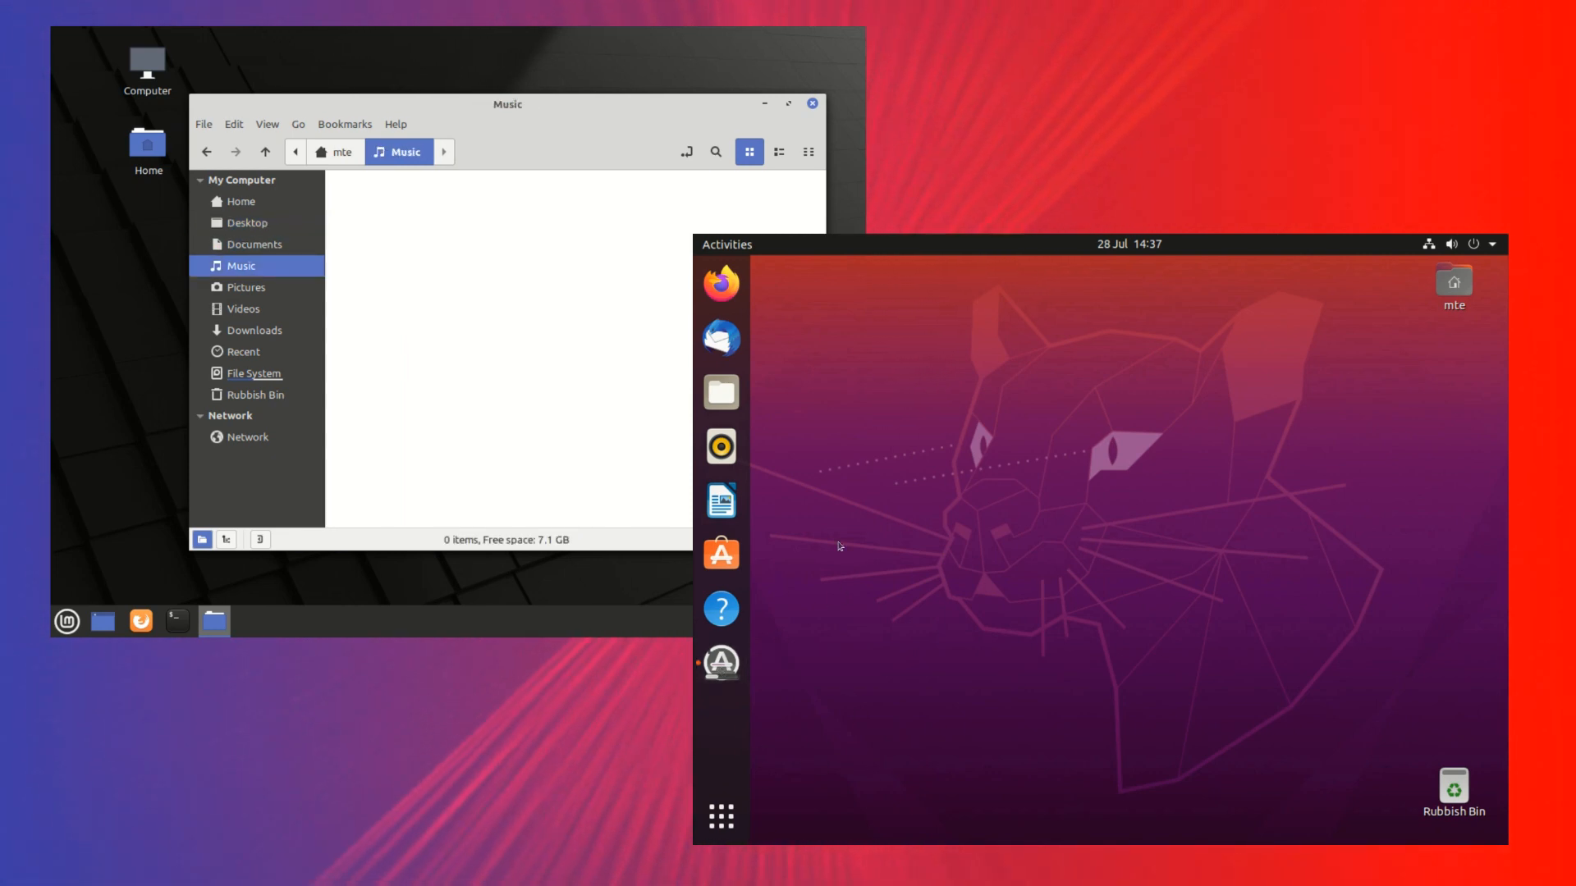
{"action": "left_click", "coordinate": [243, 309]}
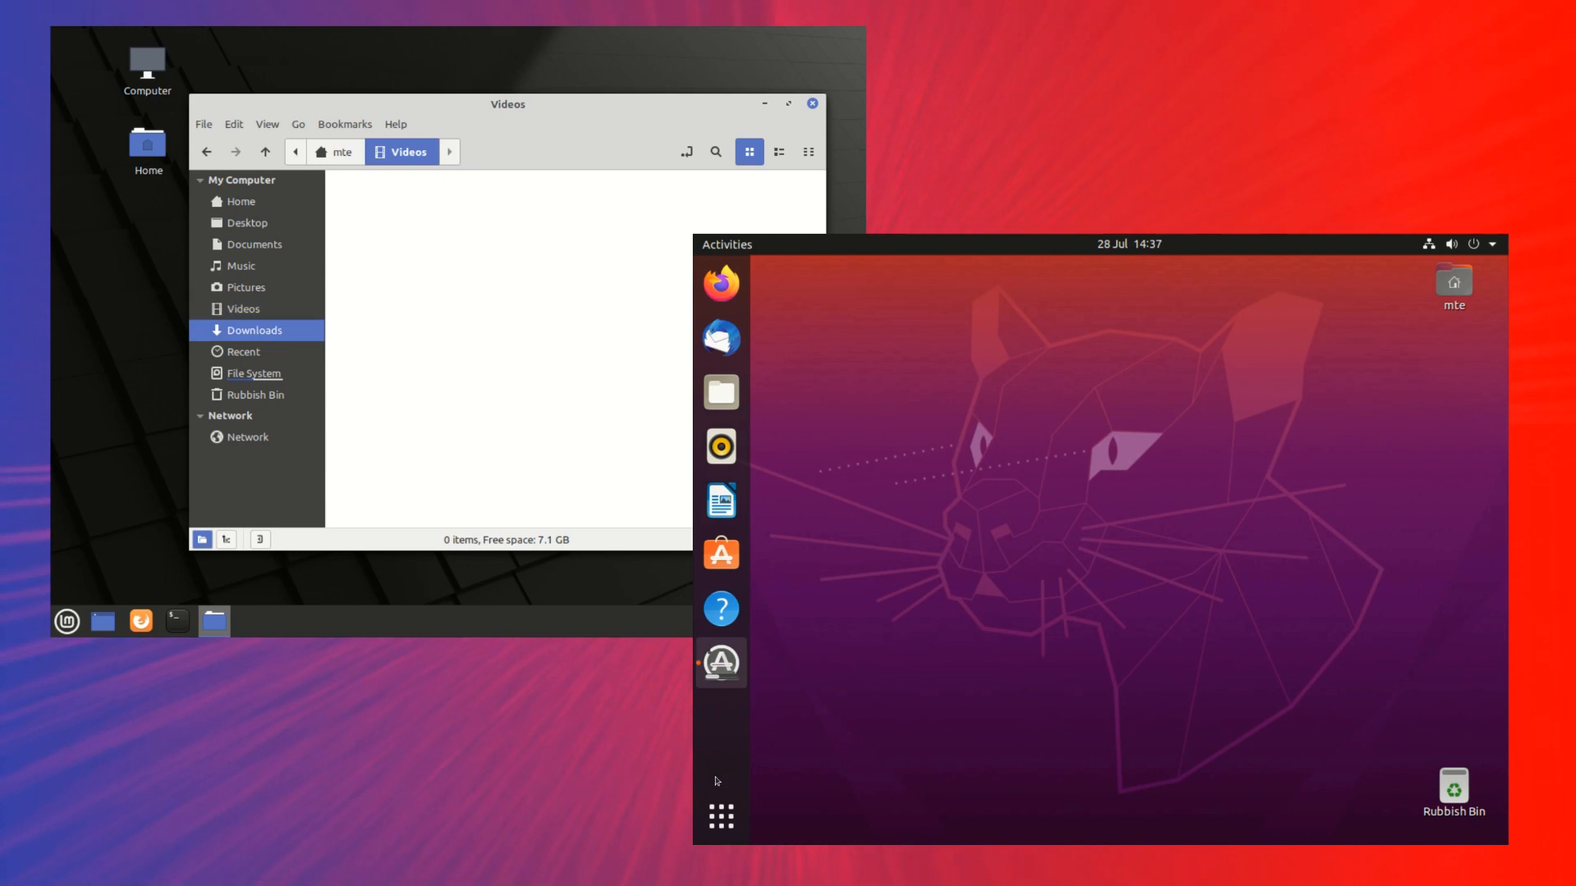
{"action": "left_click", "coordinate": [254, 372]}
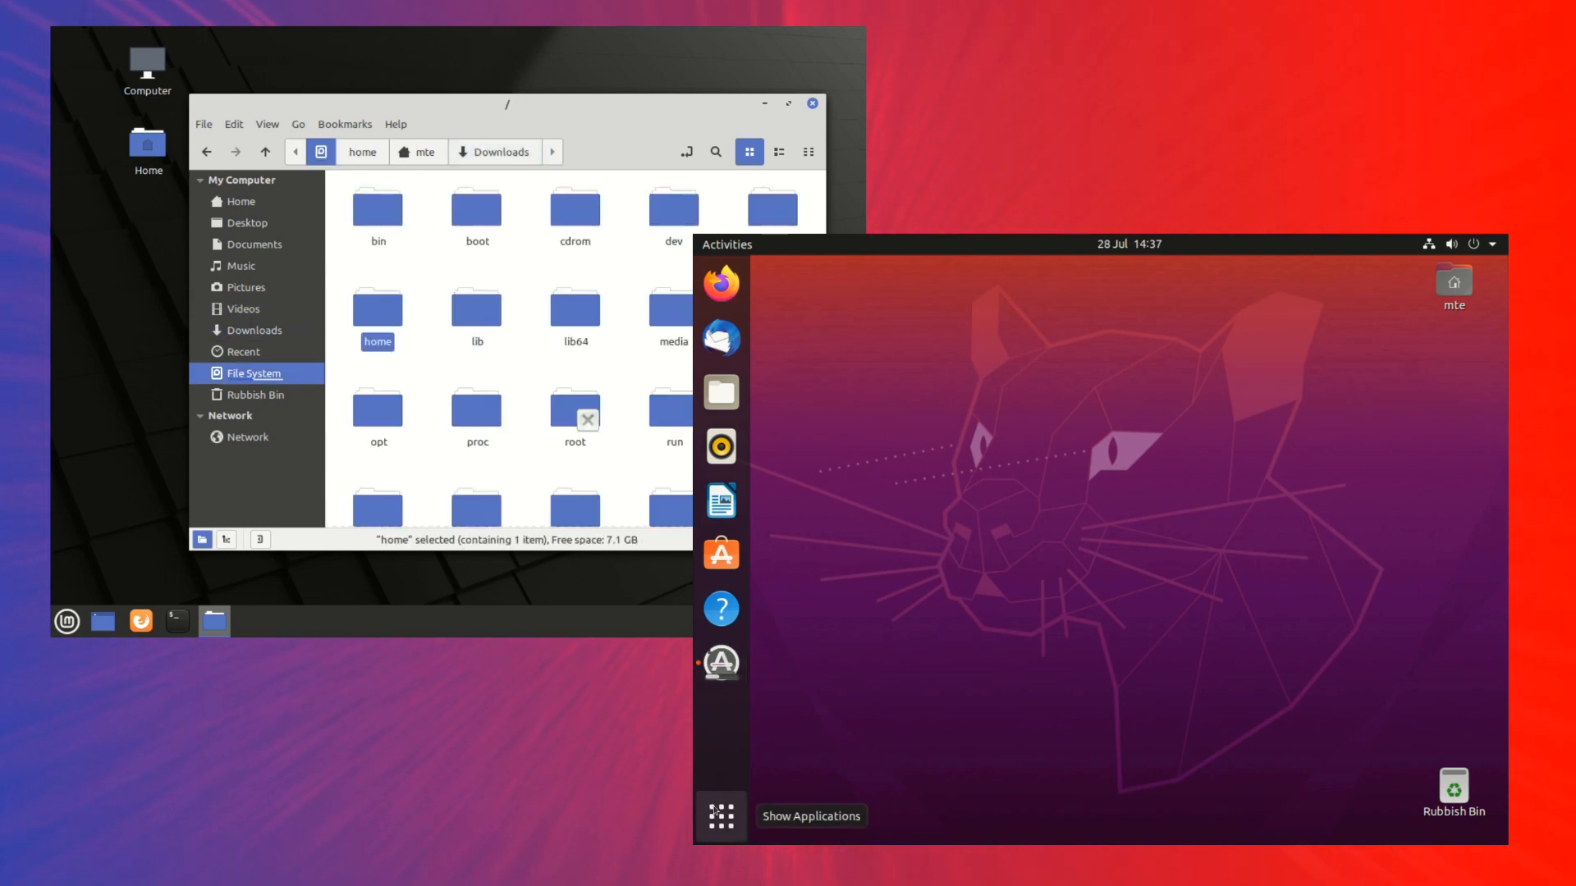
{"action": "left_click", "coordinate": [720, 815]}
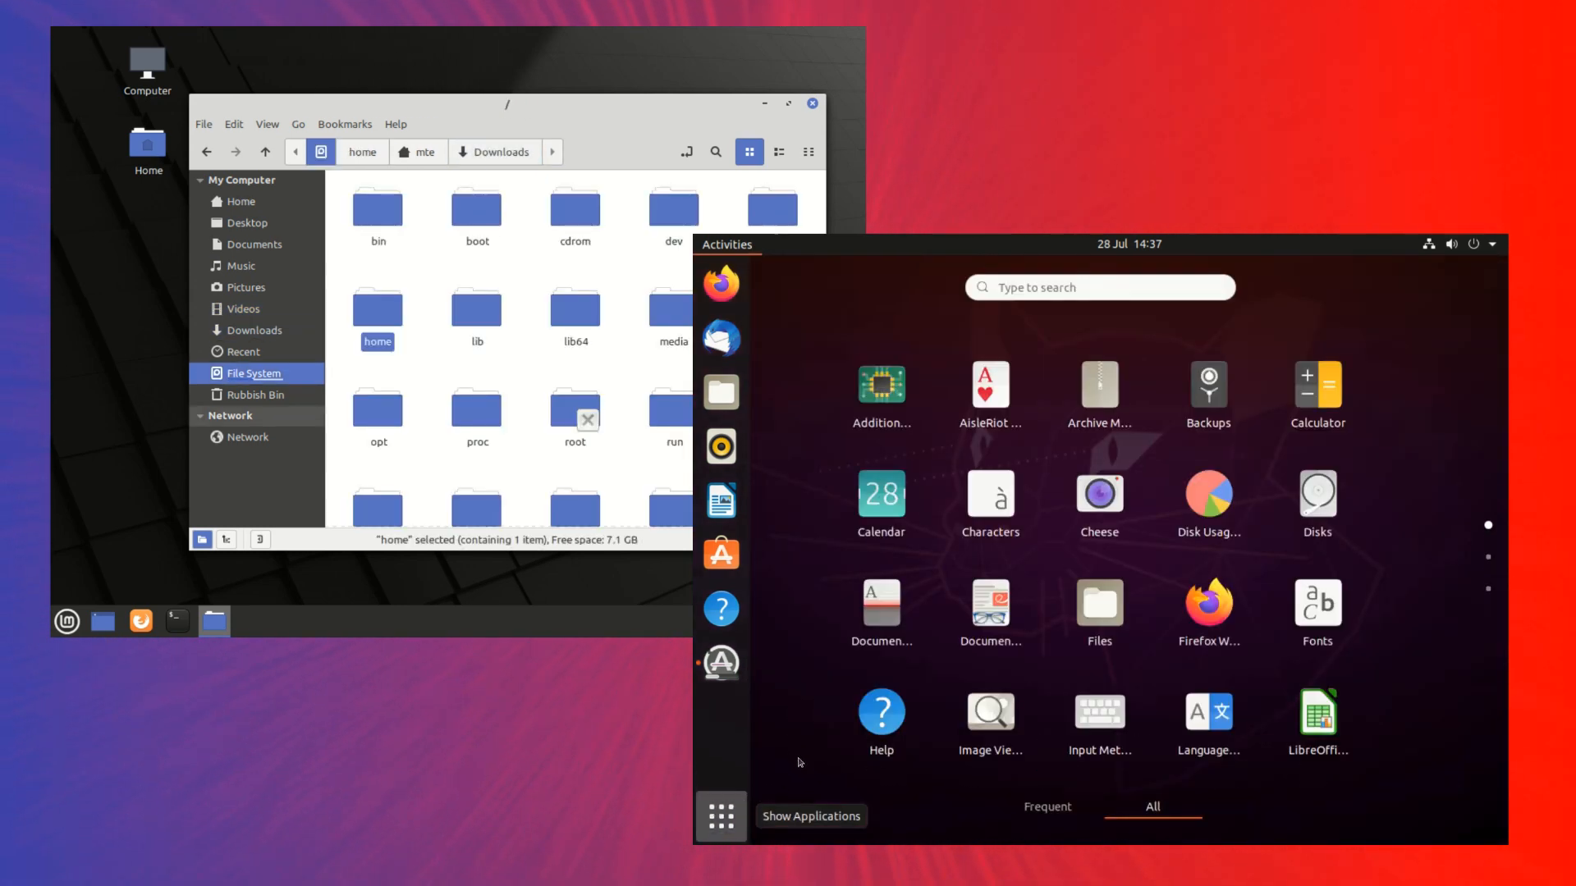
Open Nemo's Network location, try Windows Network, and dismiss the mount failure message.
{"action": "left_click", "coordinate": [247, 435]}
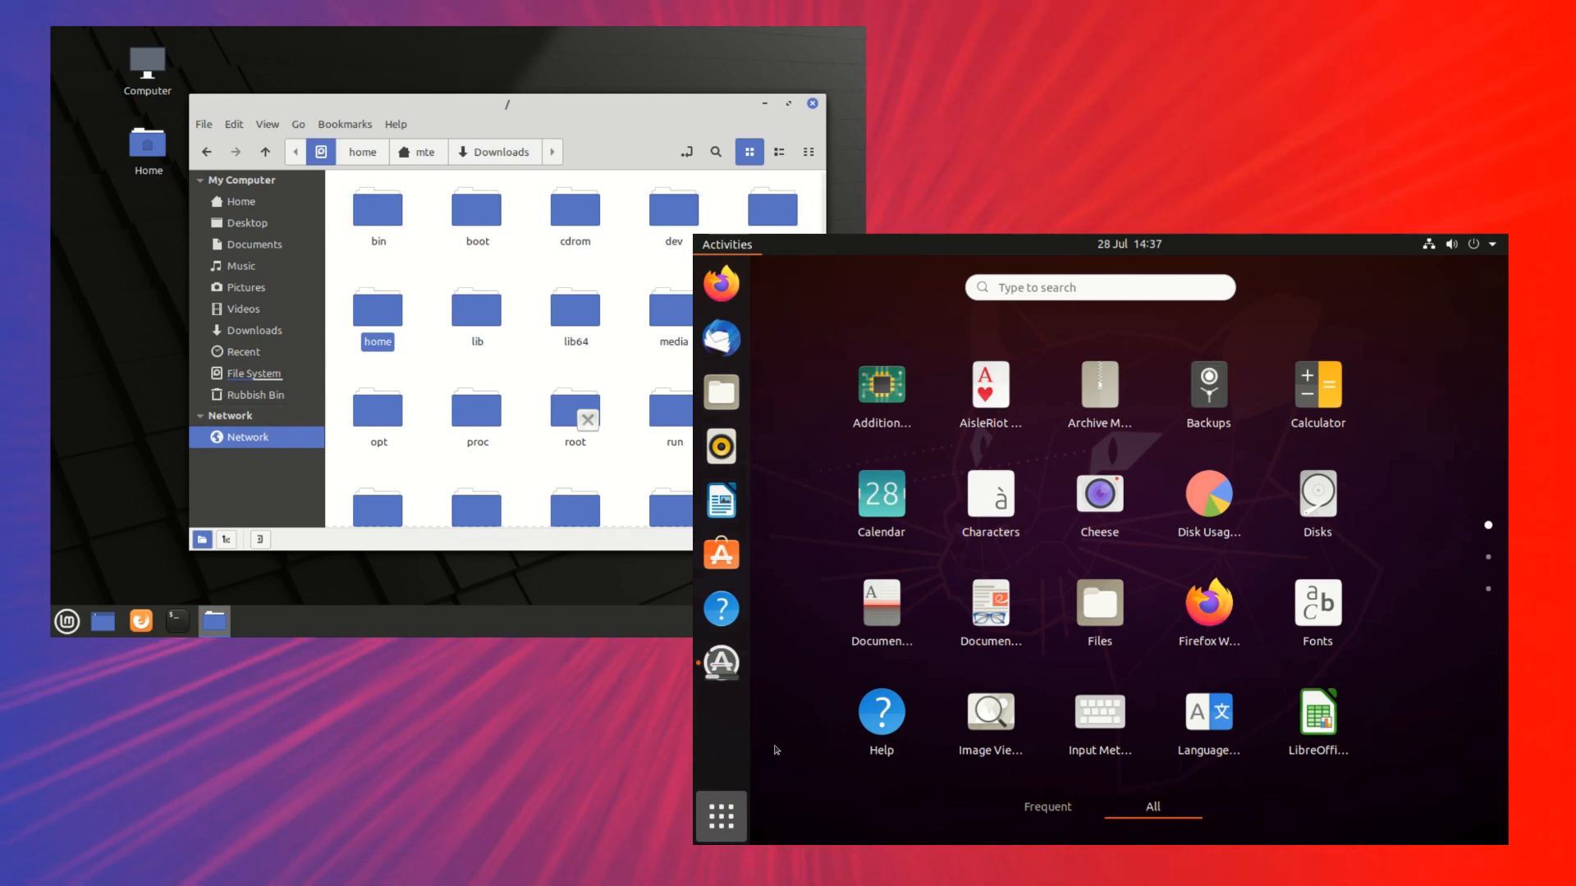
{"action": "left_click", "coordinate": [246, 436]}
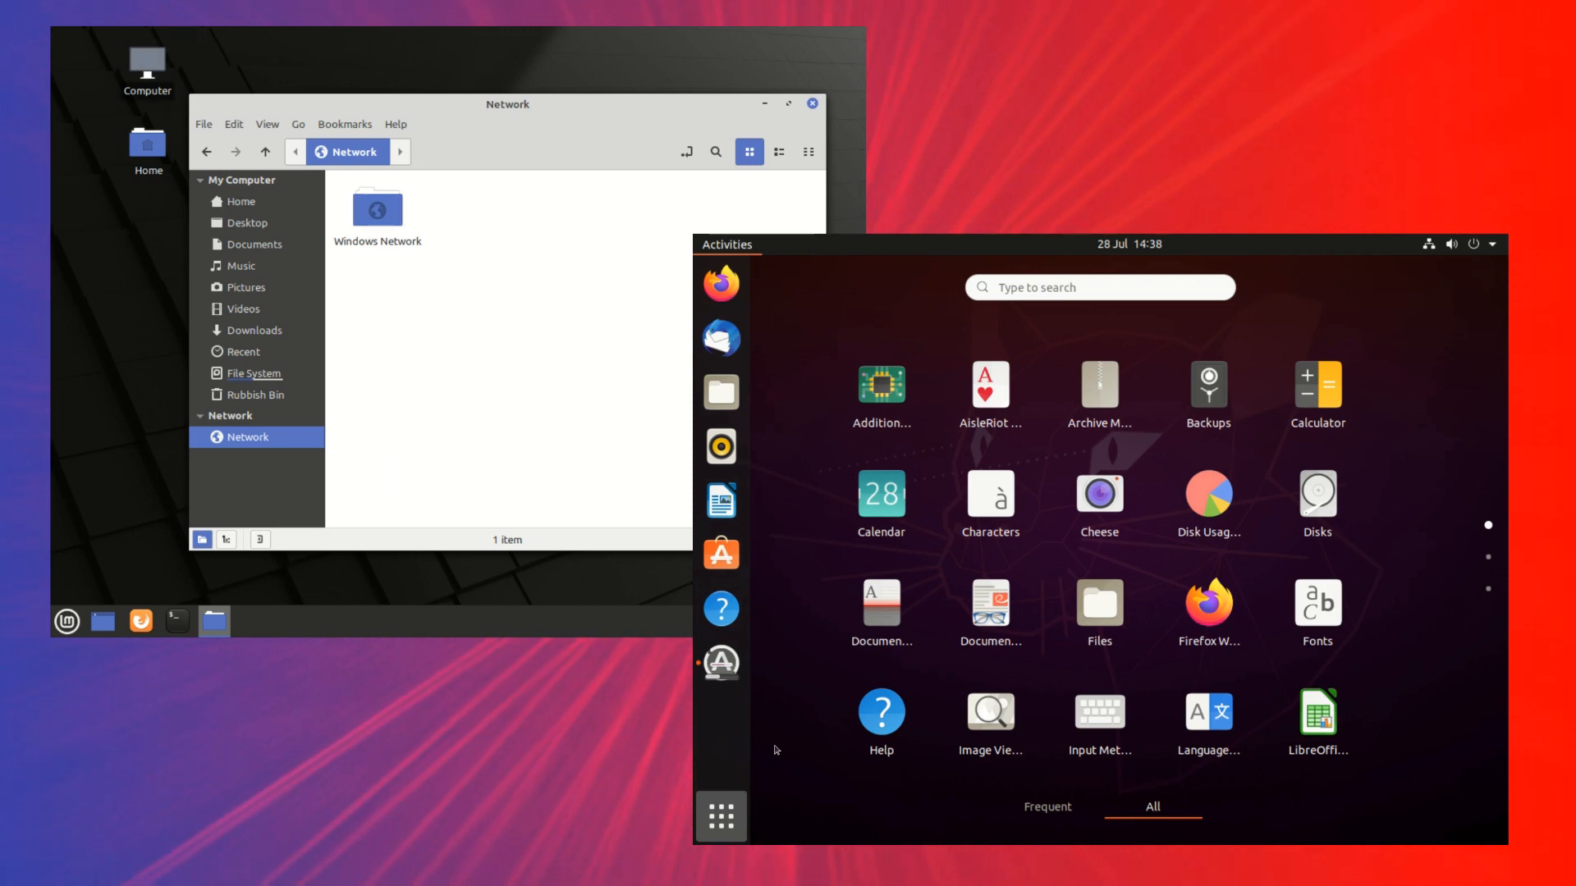
{"action": "left_click", "coordinate": [377, 210]}
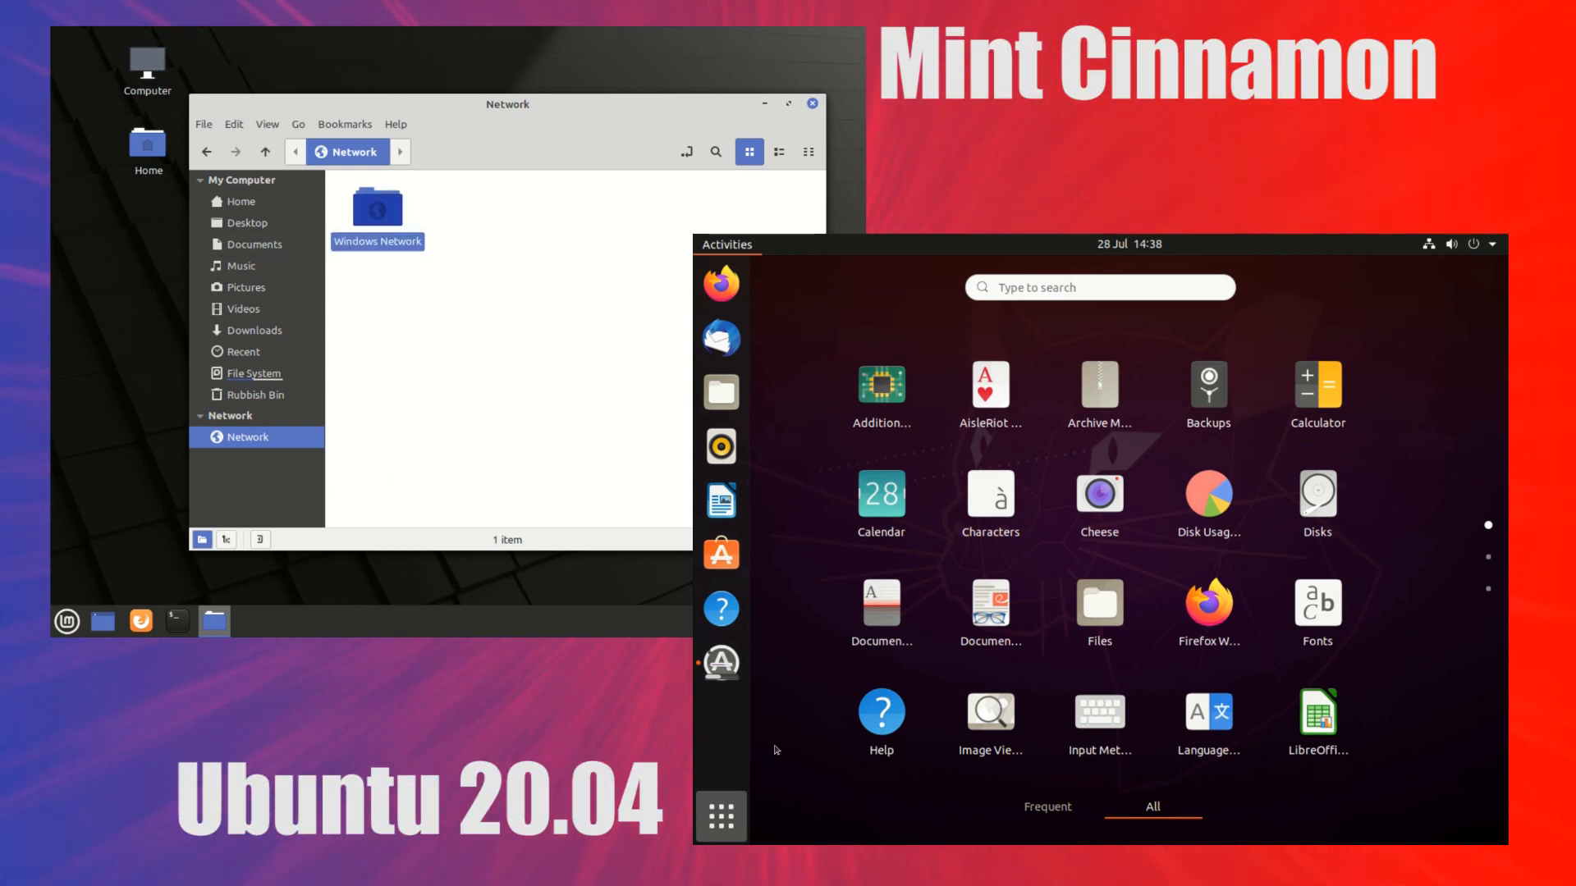
{"action": "double_click", "coordinate": [375, 207]}
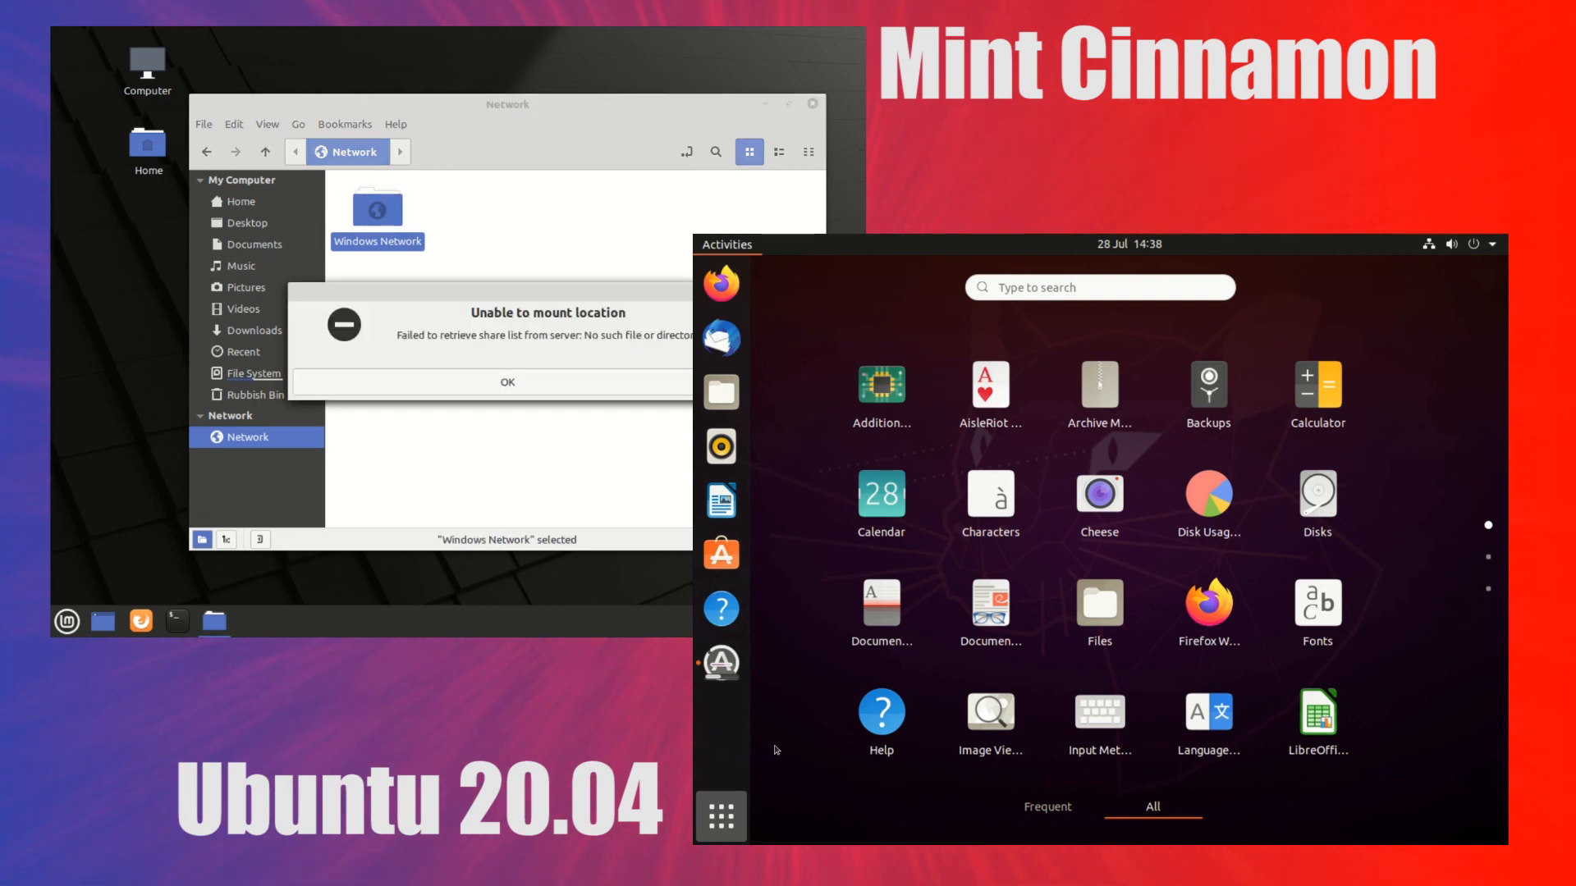
{"action": "left_click", "coordinate": [506, 382]}
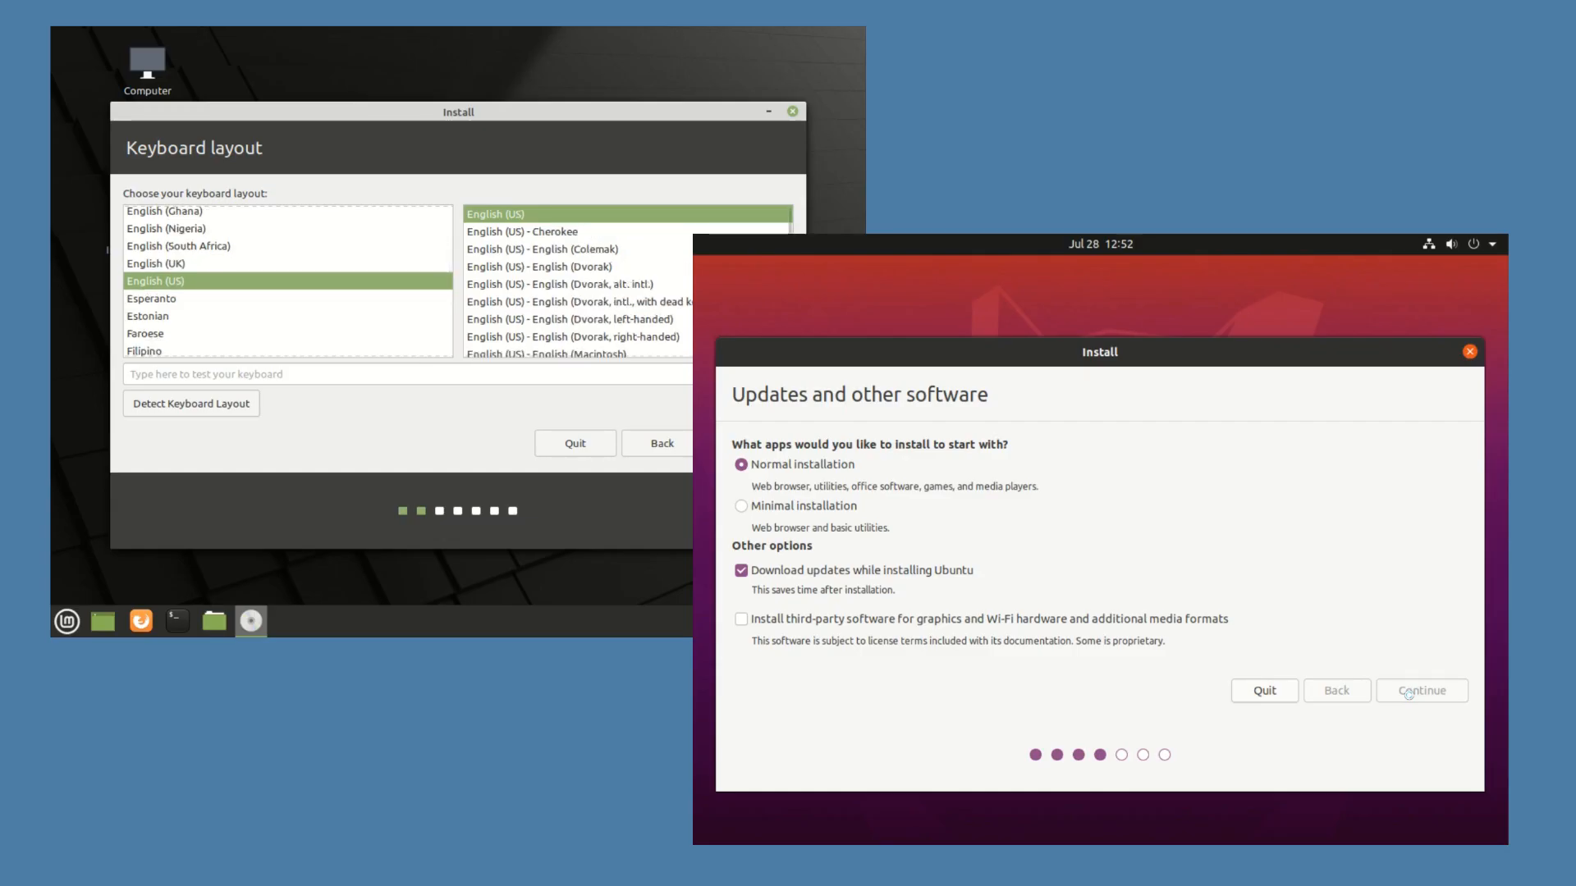
Choose Ubuntu's experimental ZFS erase-disk option under Advanced Features.
{"action": "left_click", "coordinate": [1420, 690]}
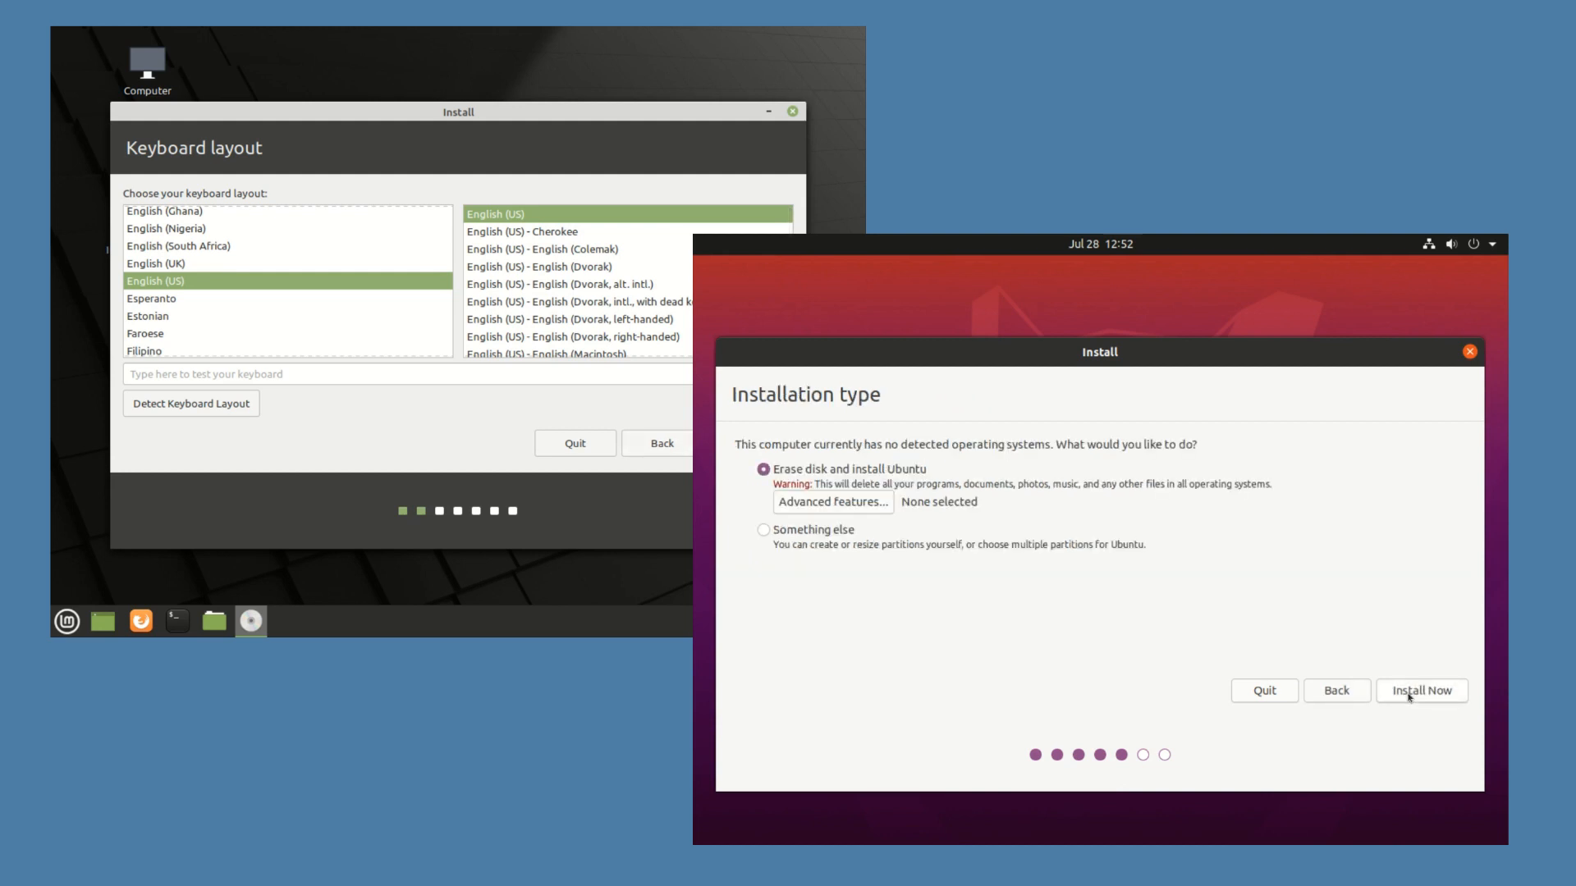
{"action": "left_click", "coordinate": [831, 501]}
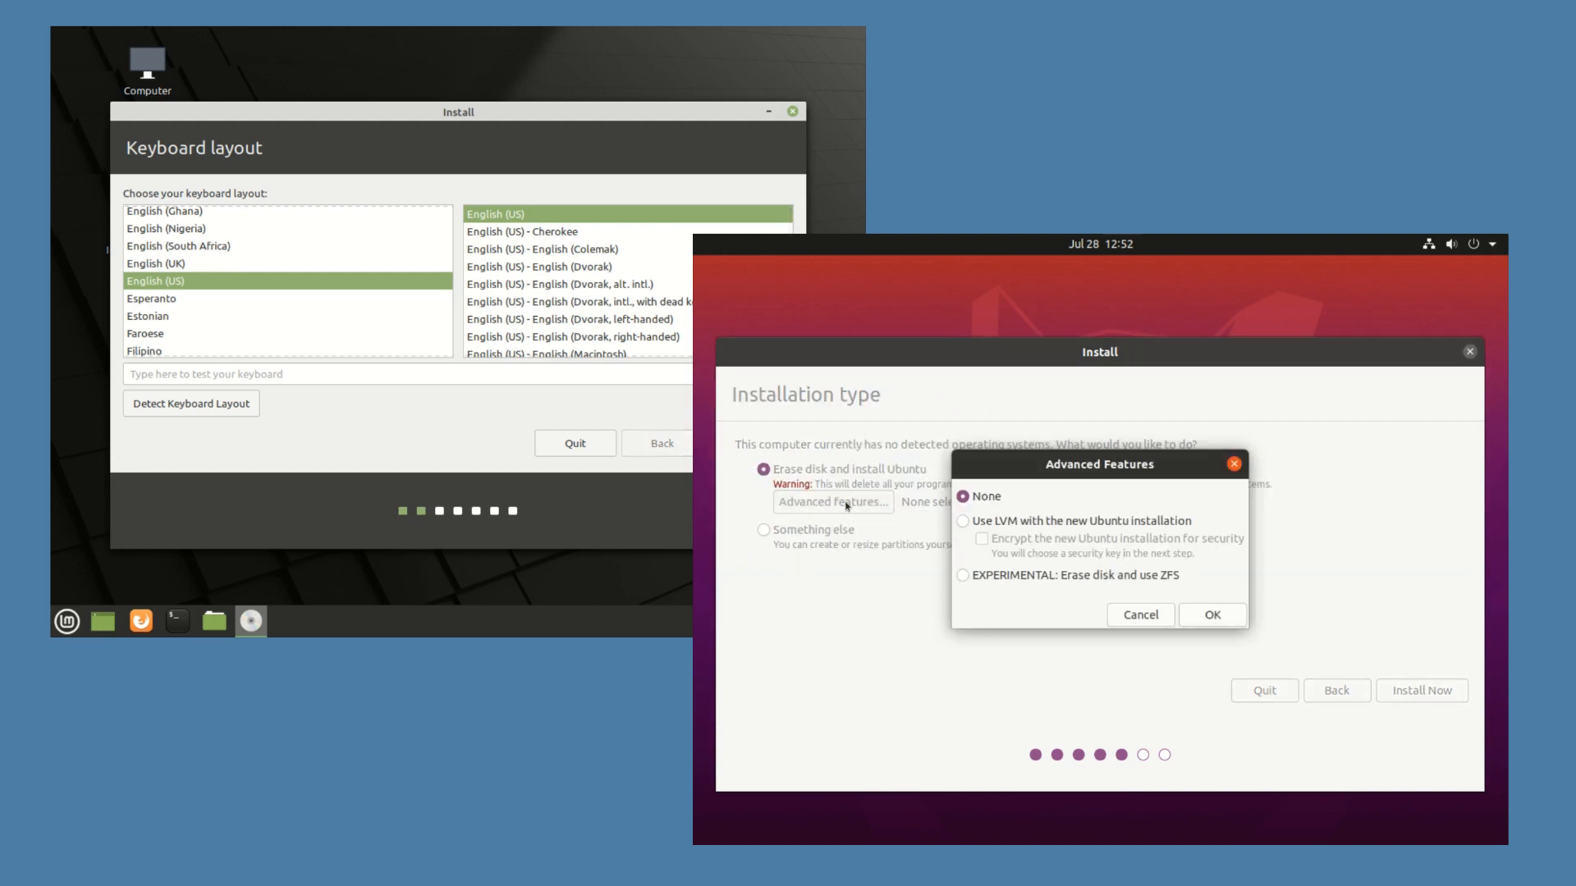
{"action": "left_click", "coordinate": [963, 576]}
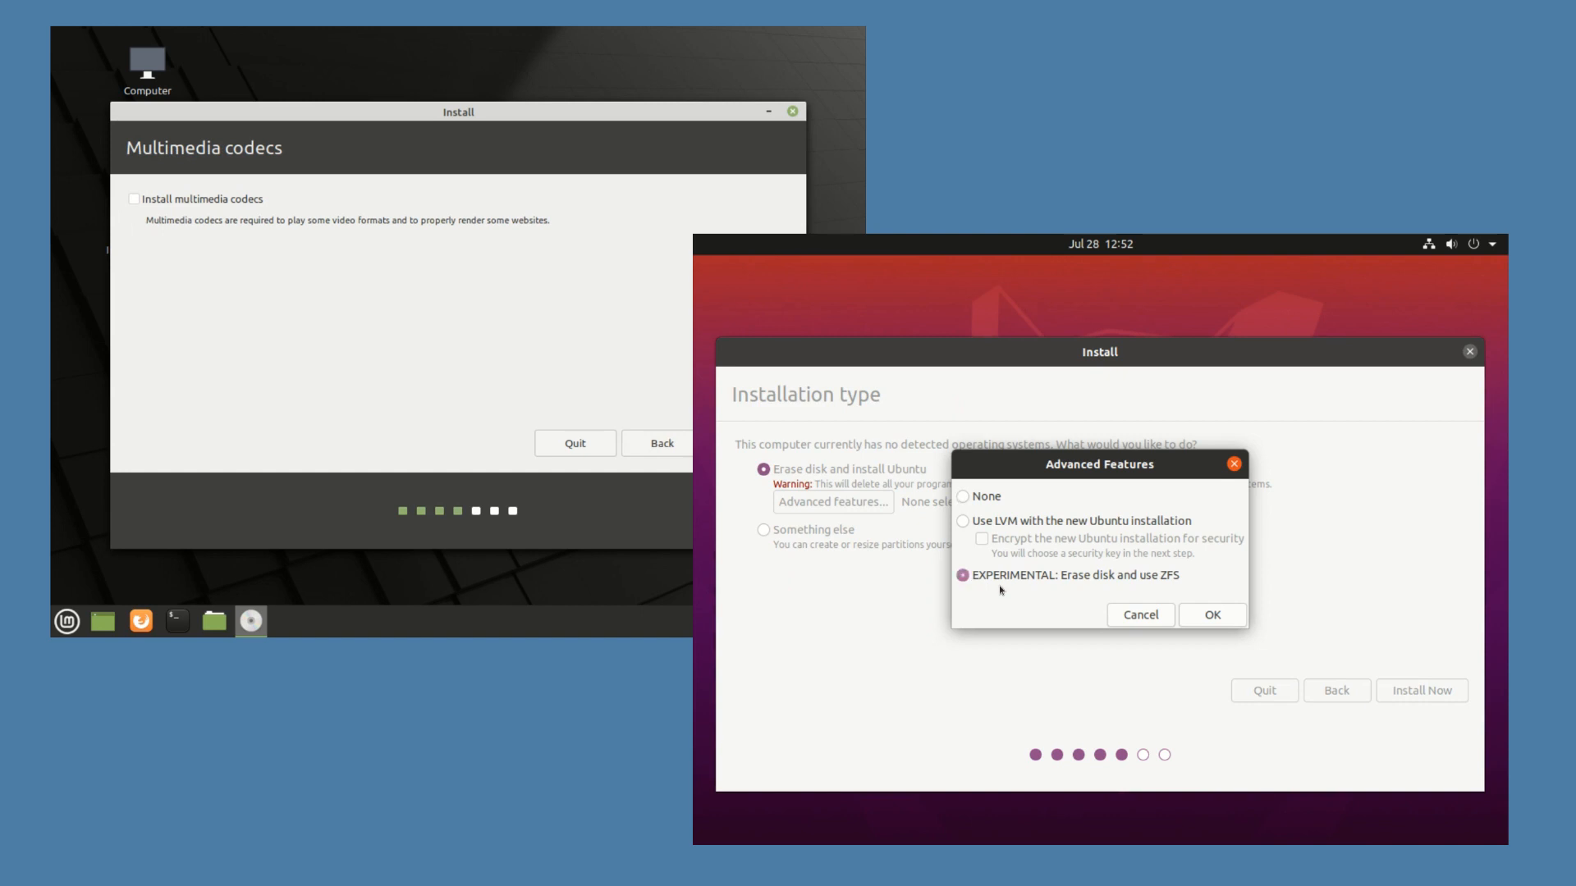
{"action": "left_click", "coordinate": [1212, 615]}
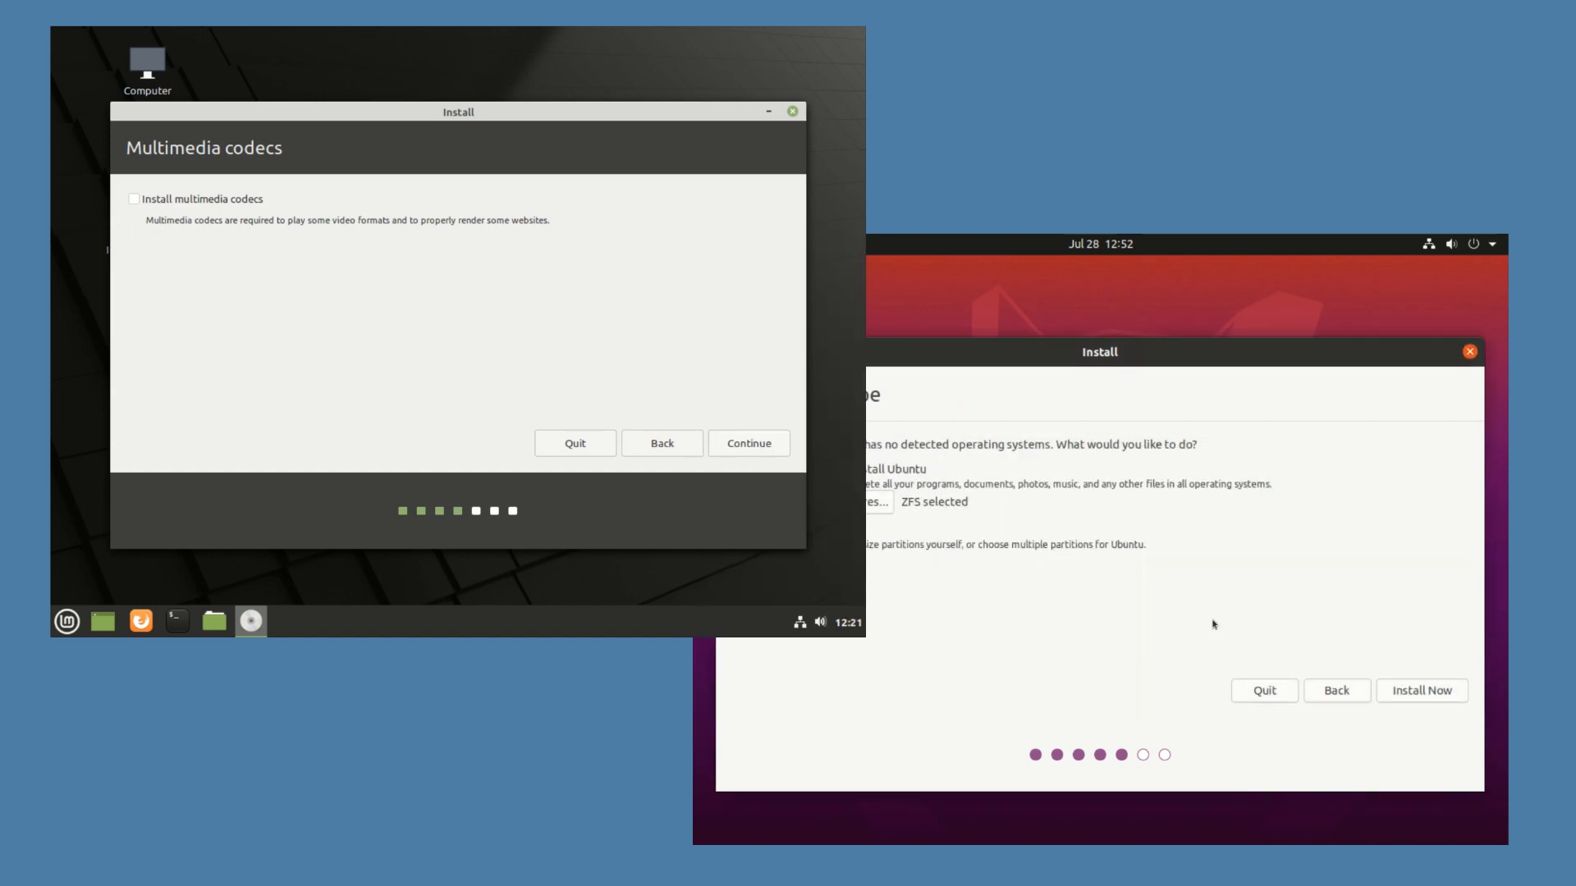
Include multimedia codecs in Mint's install, then start Ubuntu's install and confirm the disk changes.
{"action": "left_click", "coordinate": [133, 197]}
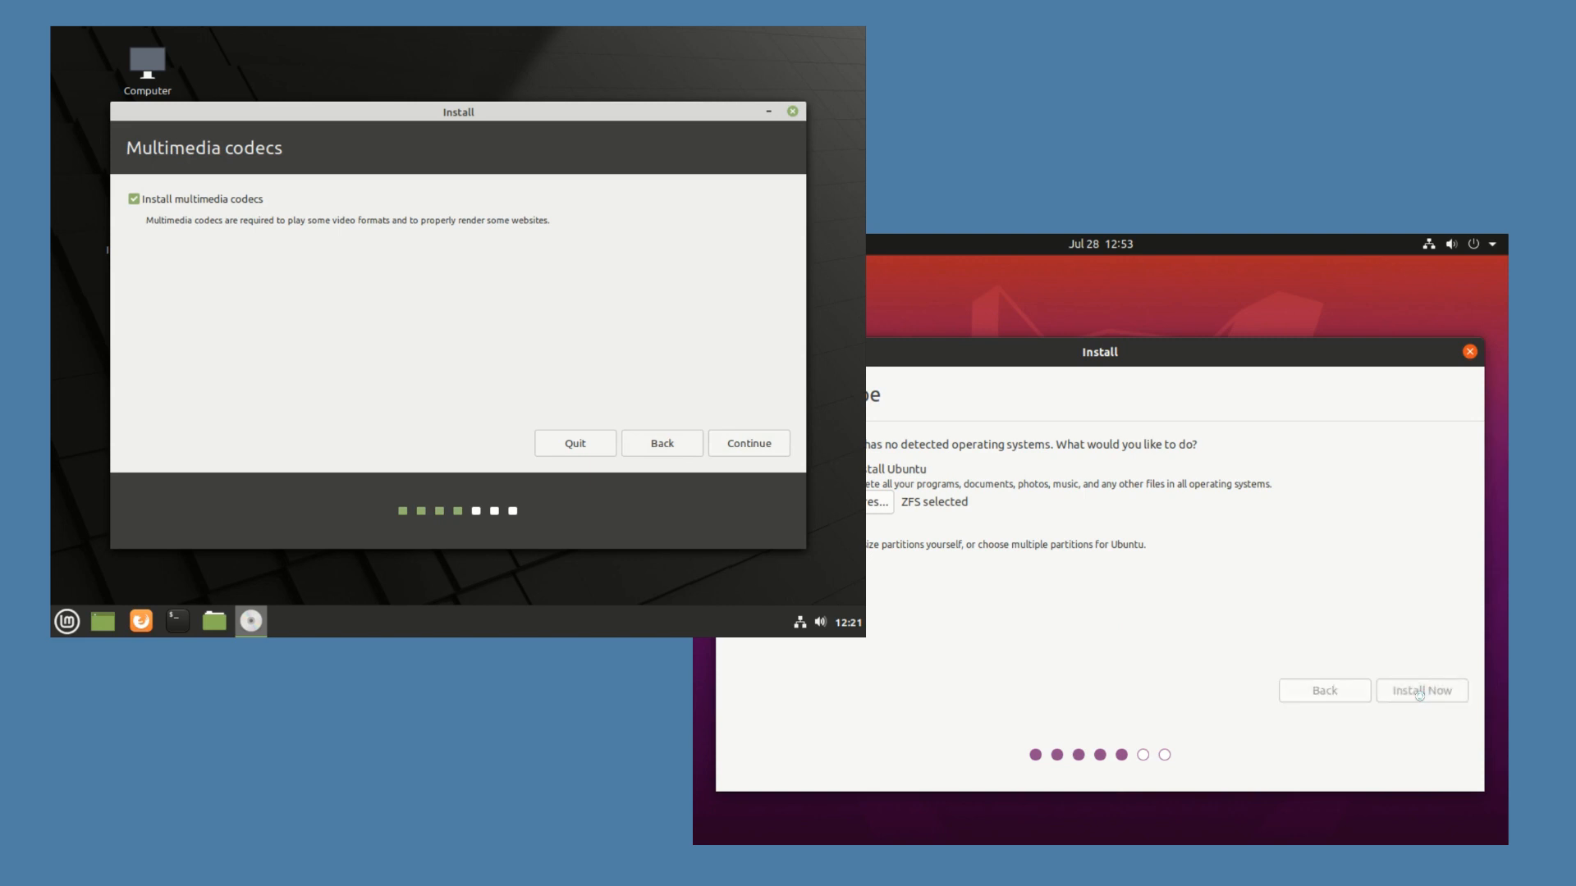
{"action": "left_click", "coordinate": [1418, 690]}
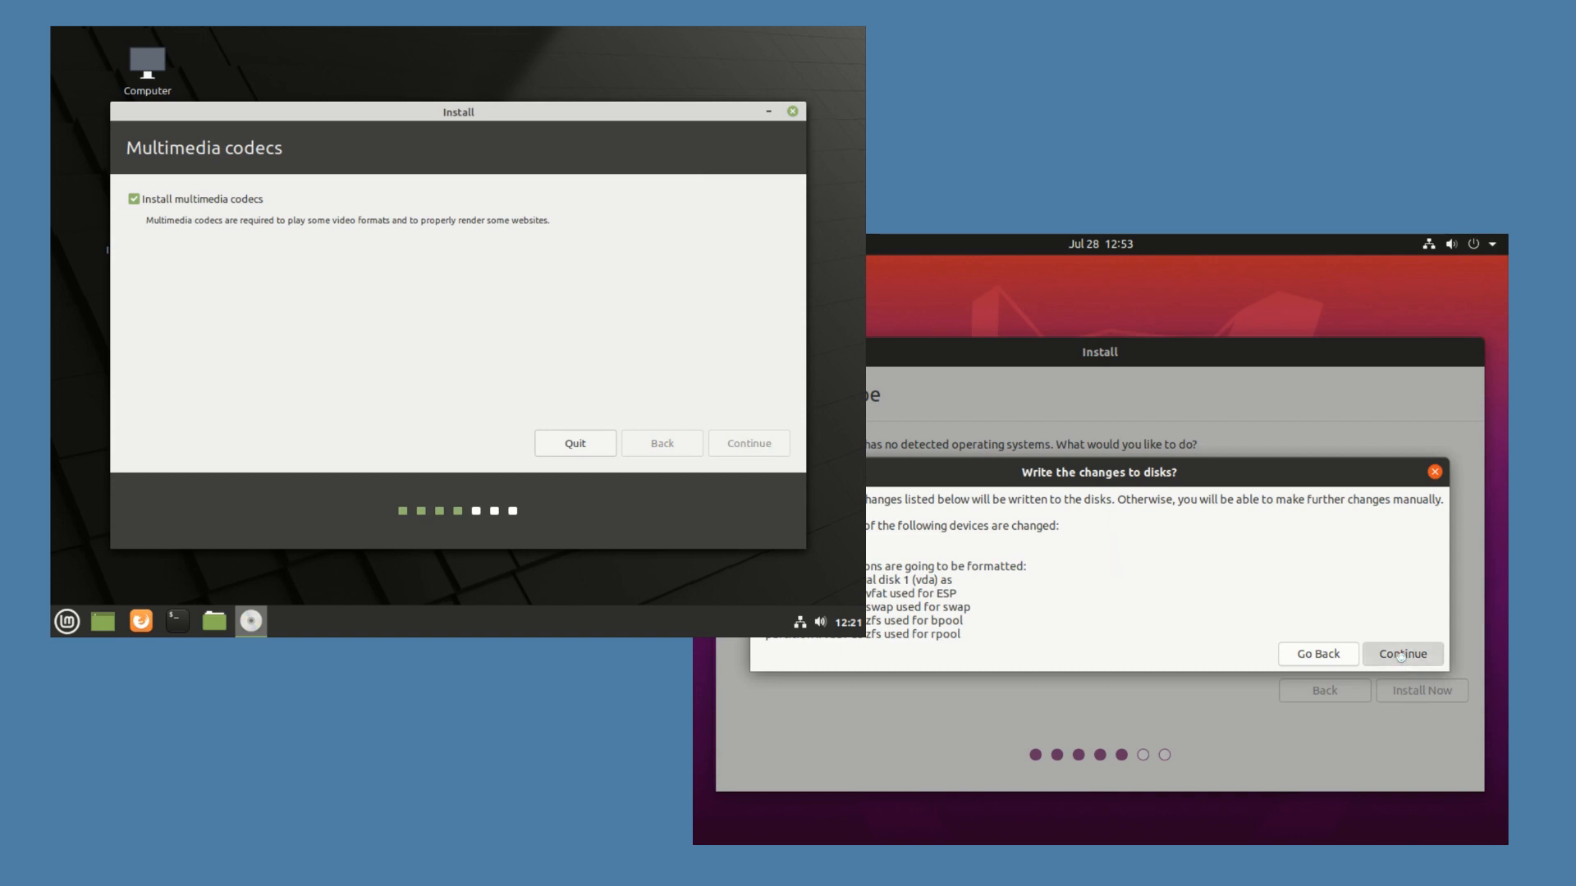
{"action": "left_click", "coordinate": [1401, 653]}
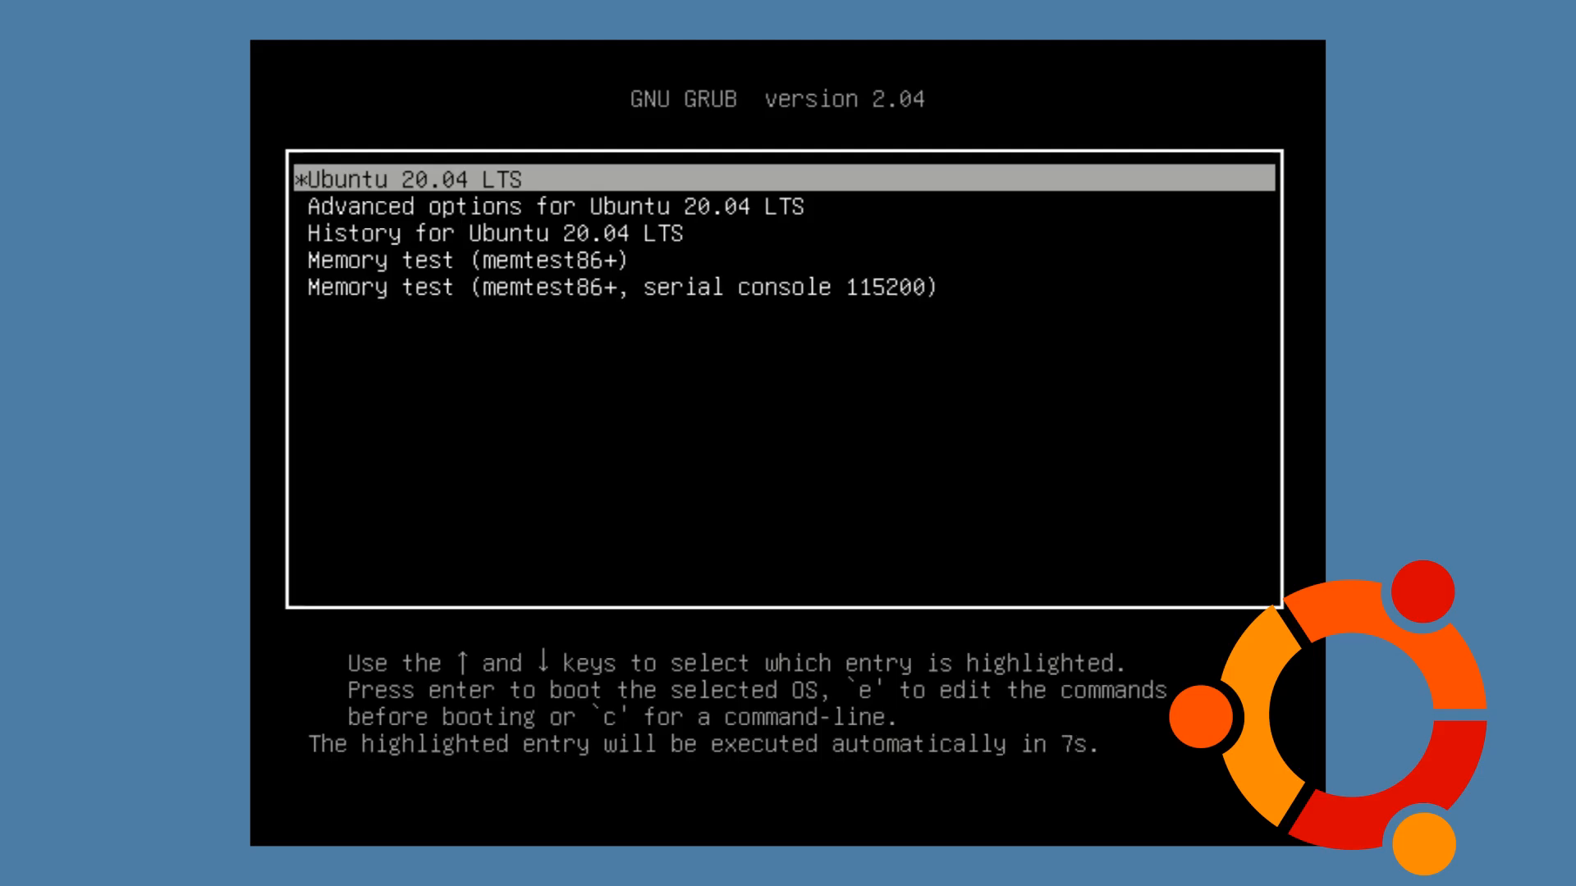
Open History for Ubuntu 20.04 LTS in GRUB and highlight a 30/06/20 revert snapshot.
{"action": "key", "text": "Down"}
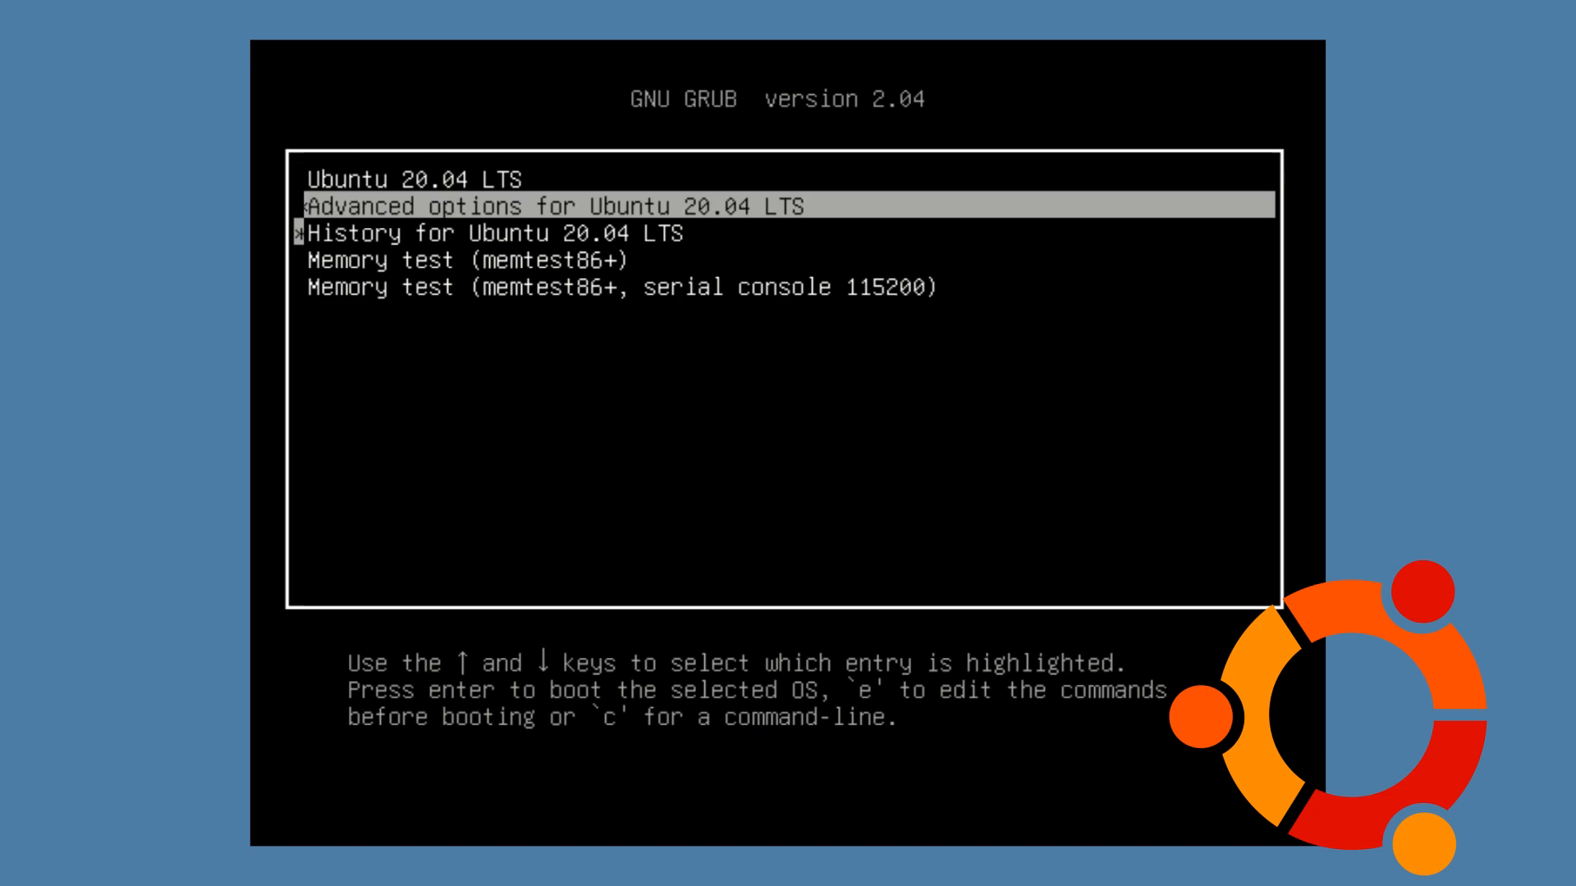
{"action": "key", "text": "Down"}
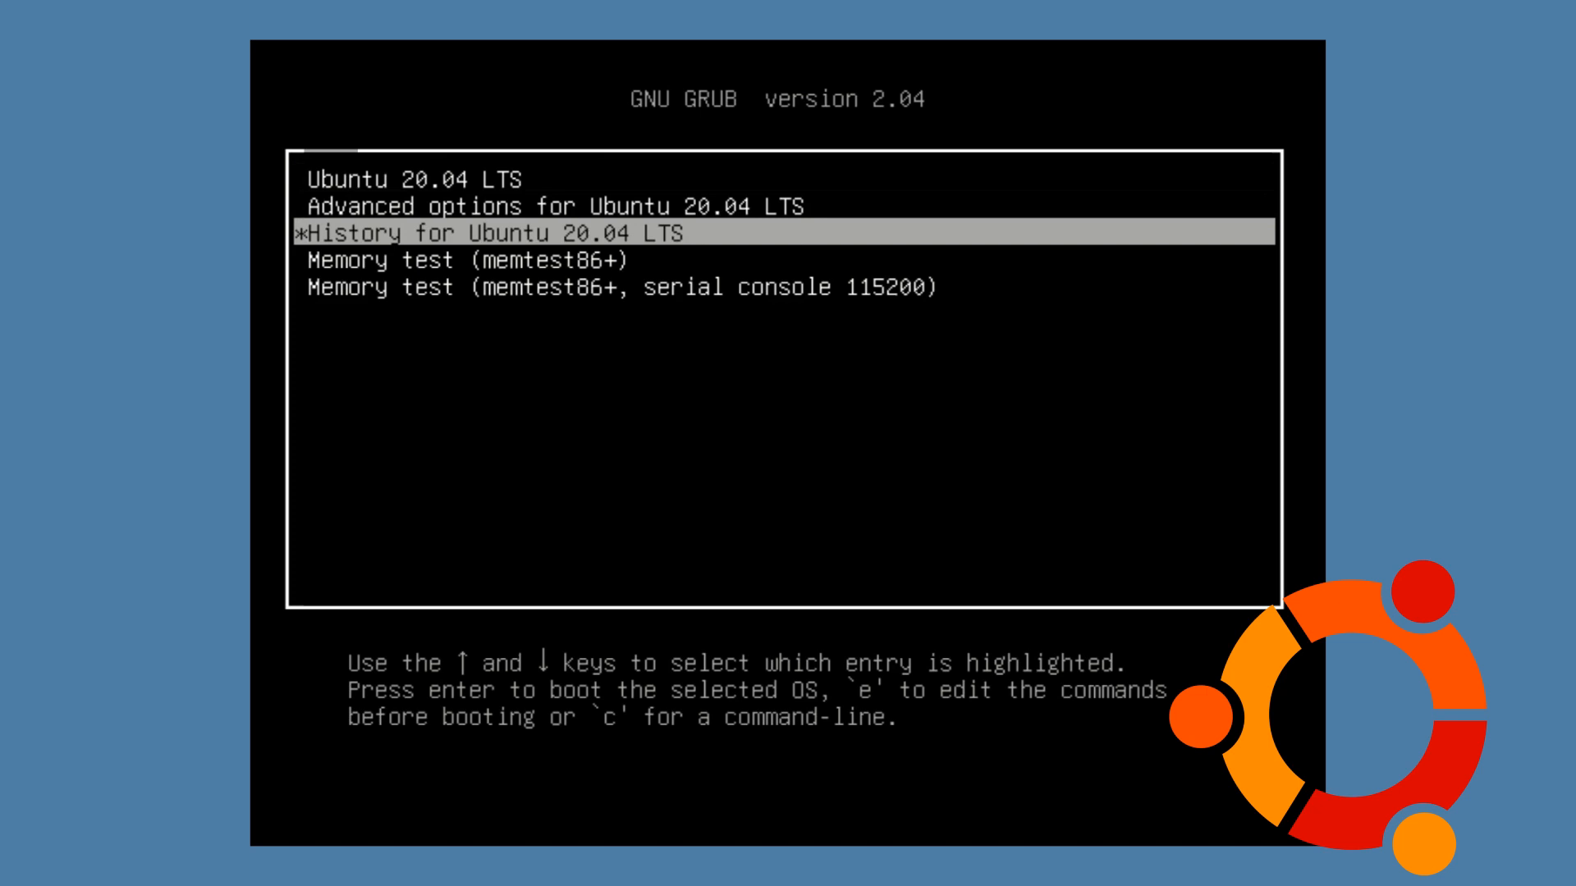
{"action": "key", "text": "Return"}
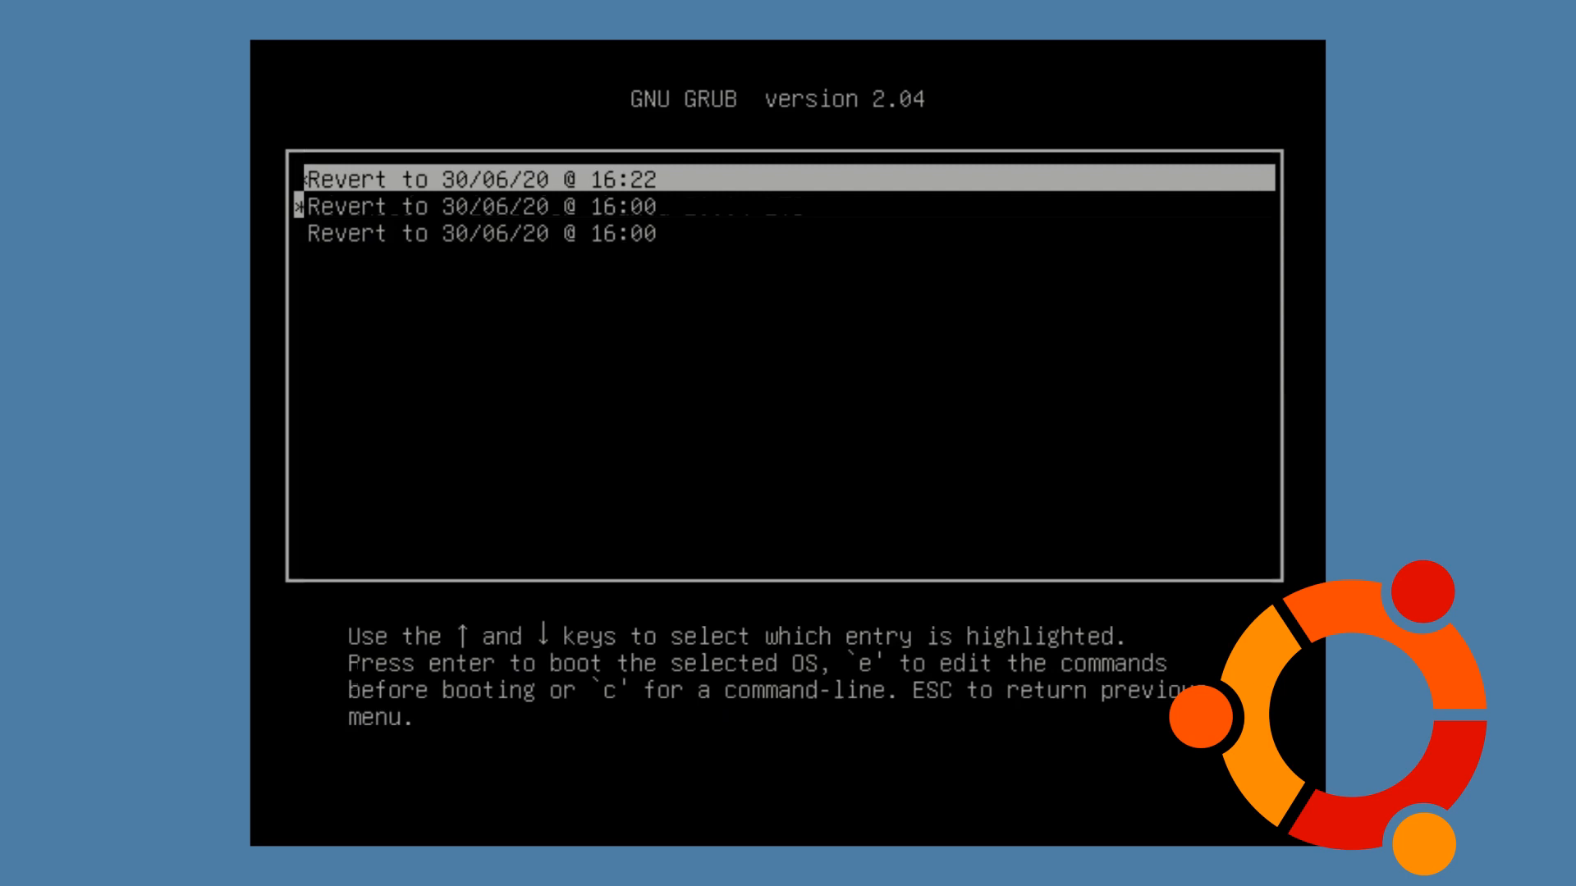
{"action": "key", "text": "Down"}
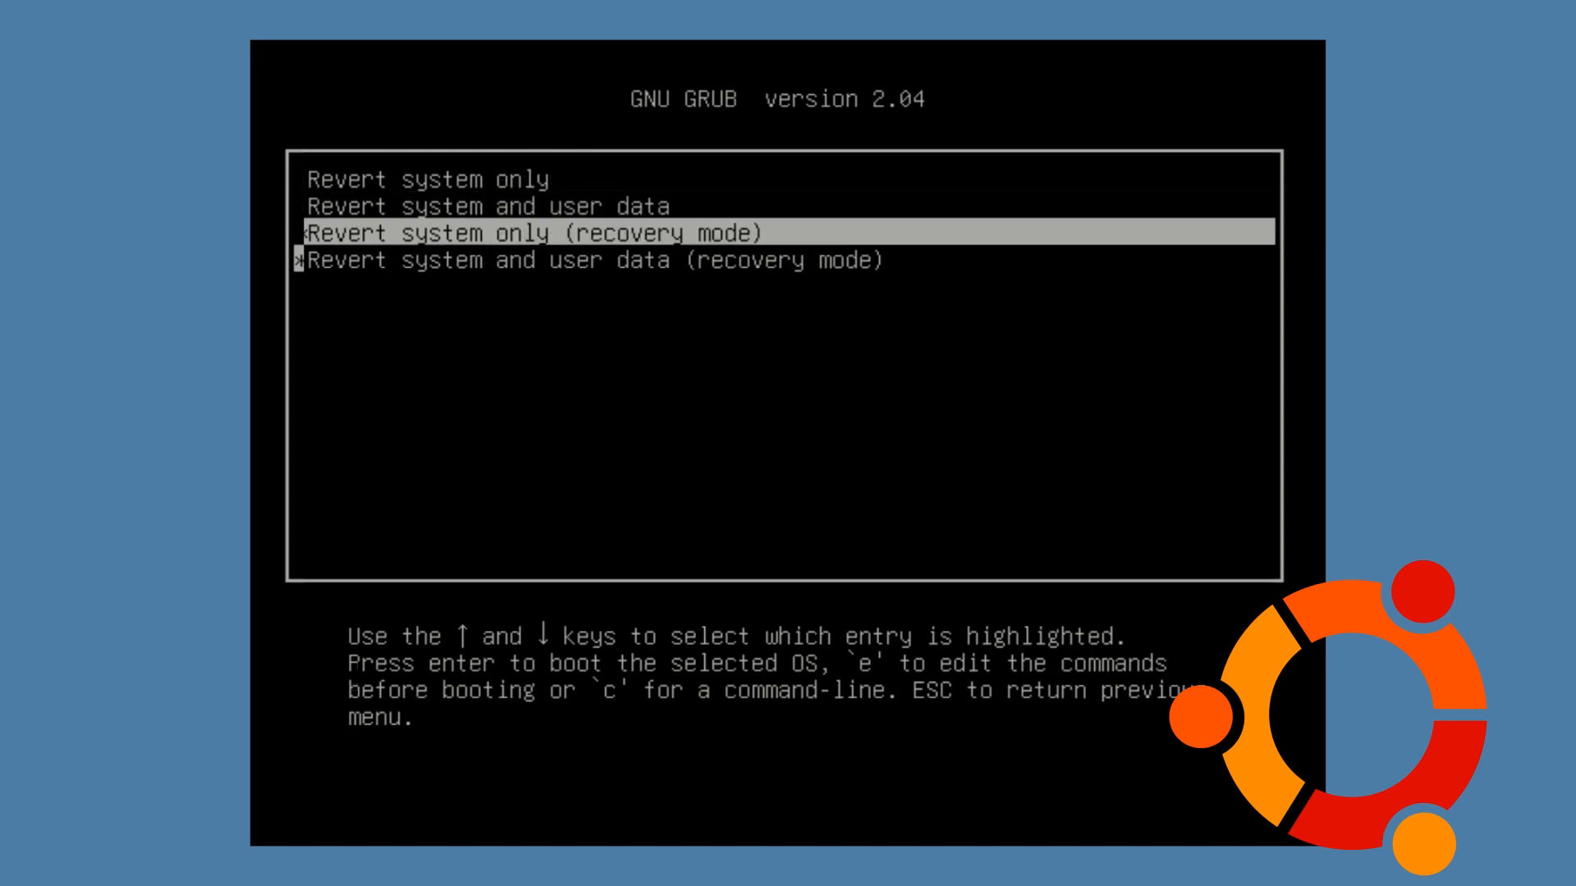
{"action": "key", "text": "Up"}
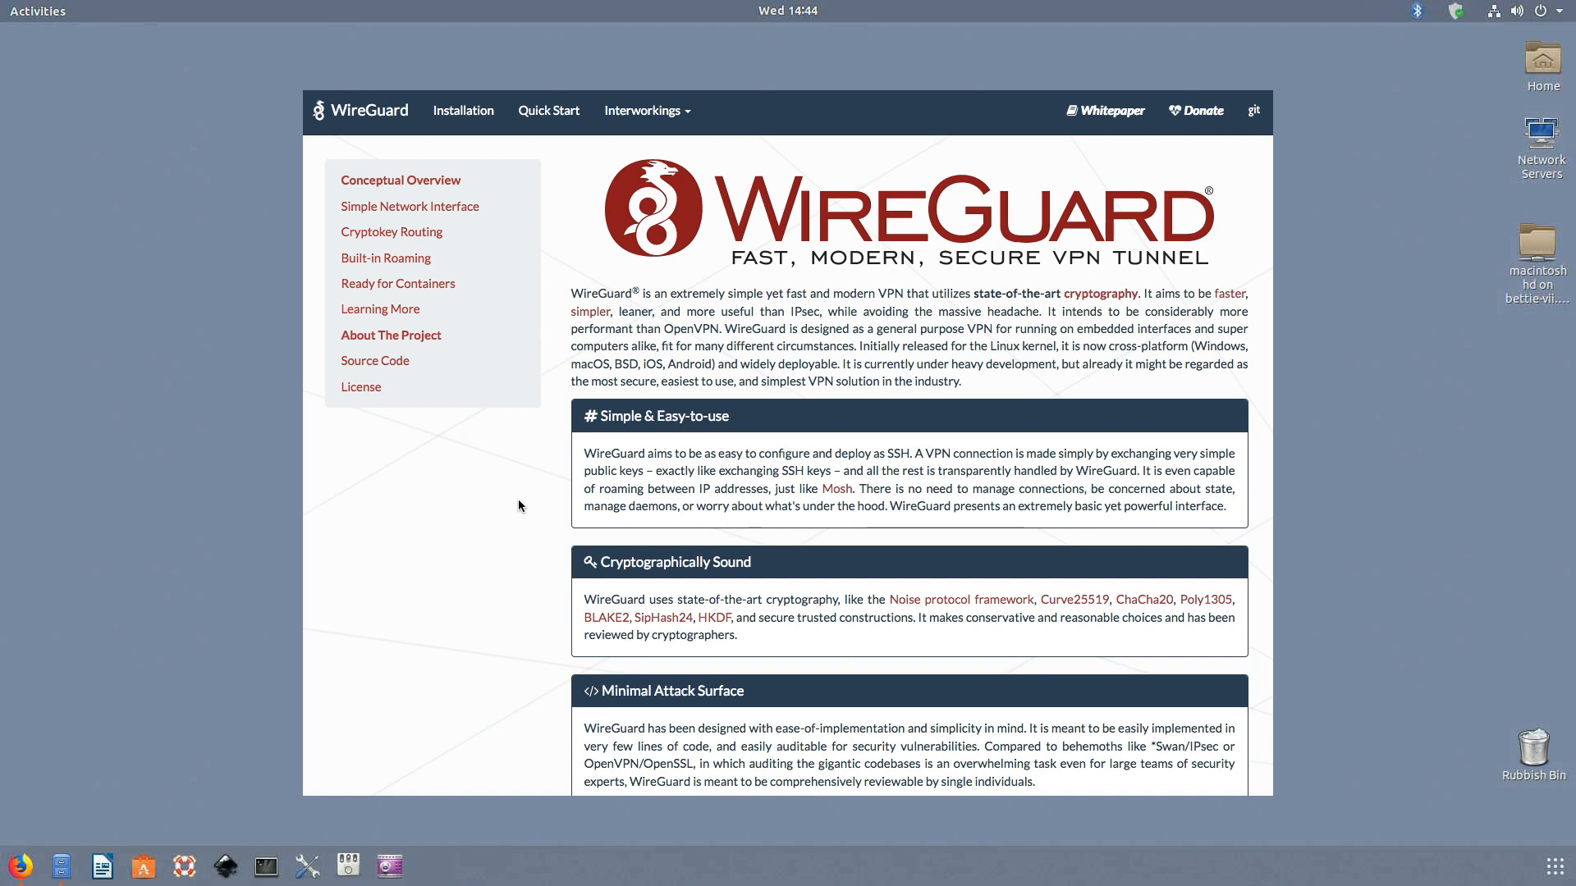
{"action": "mouse_move", "coordinate": [531, 531]}
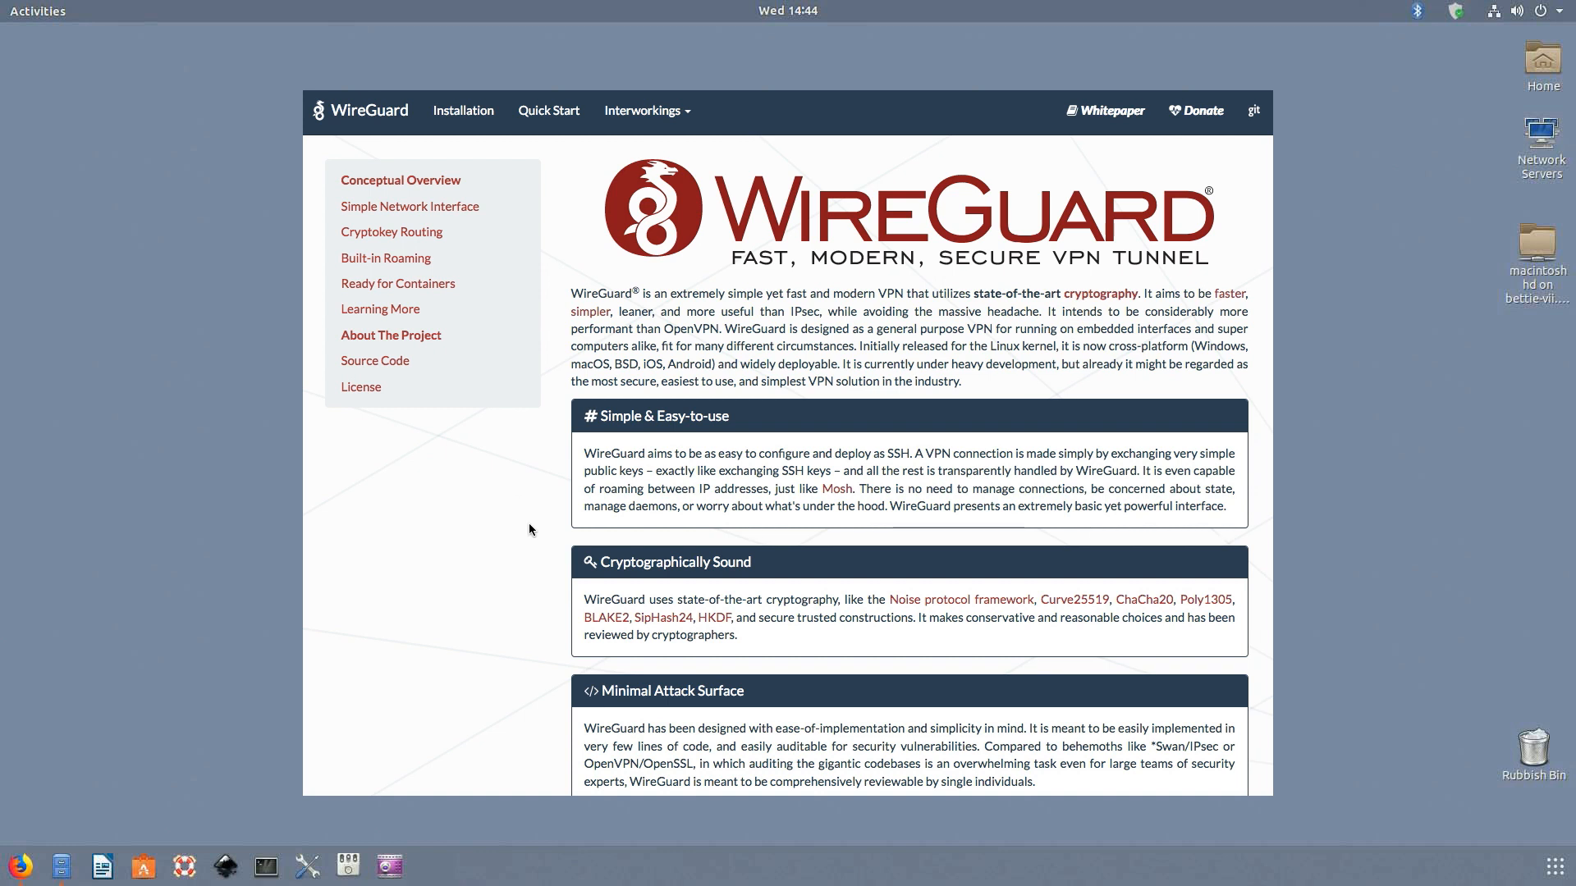
Scroll the WireGuard page past Conceptual Overview and Simple Network Interface to Cryptokey Routing.
{"action": "scroll", "scroll_direction": "down", "scroll_amount": 3}
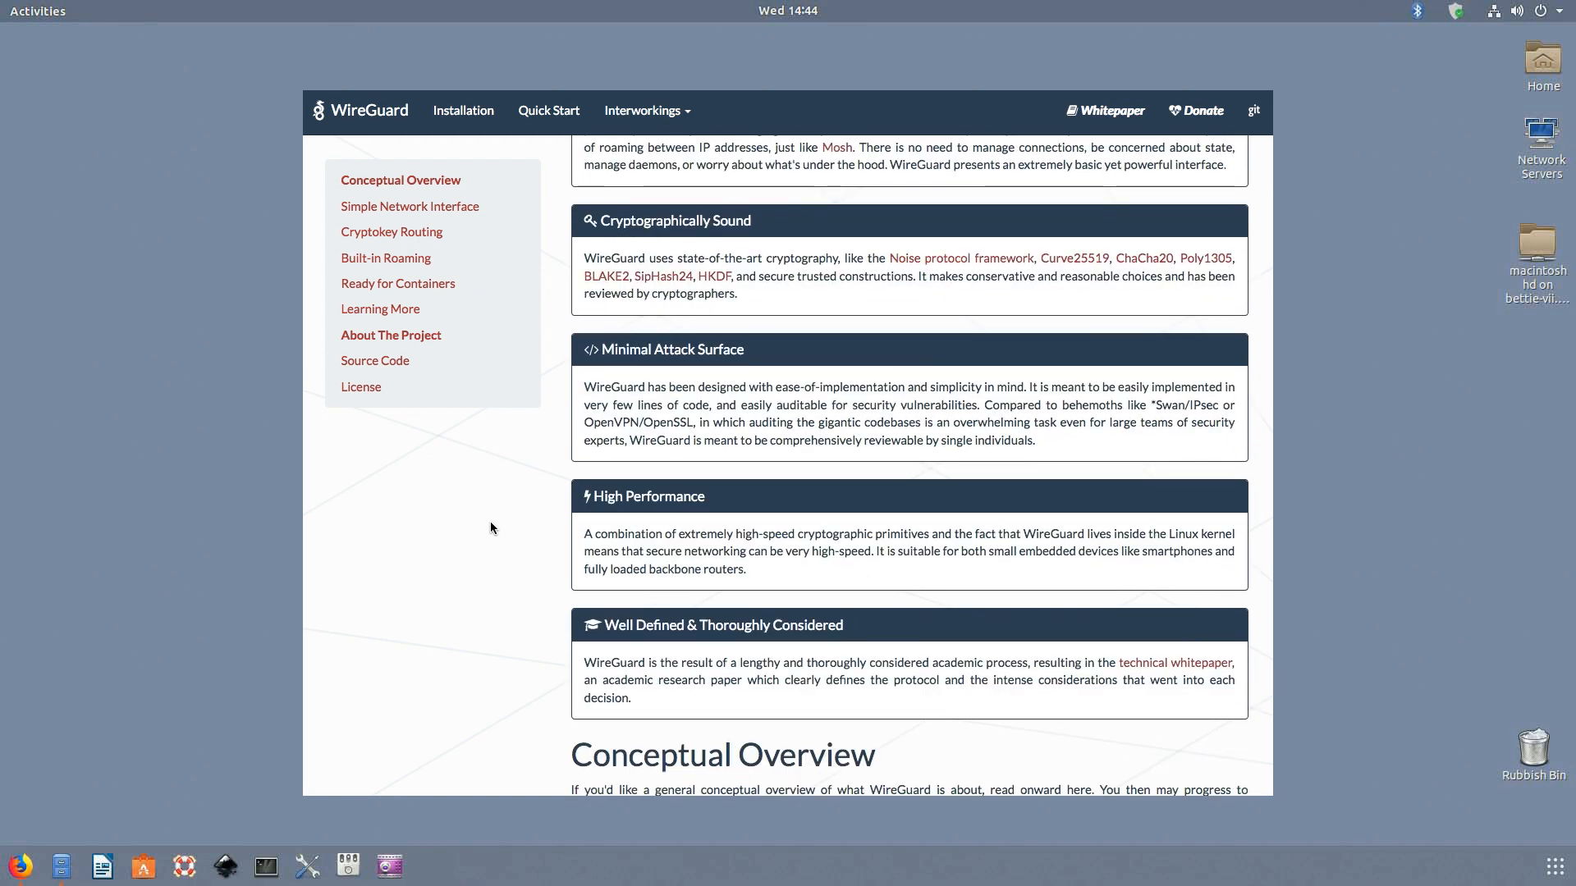
{"action": "scroll", "scroll_direction": "down", "scroll_amount": 3}
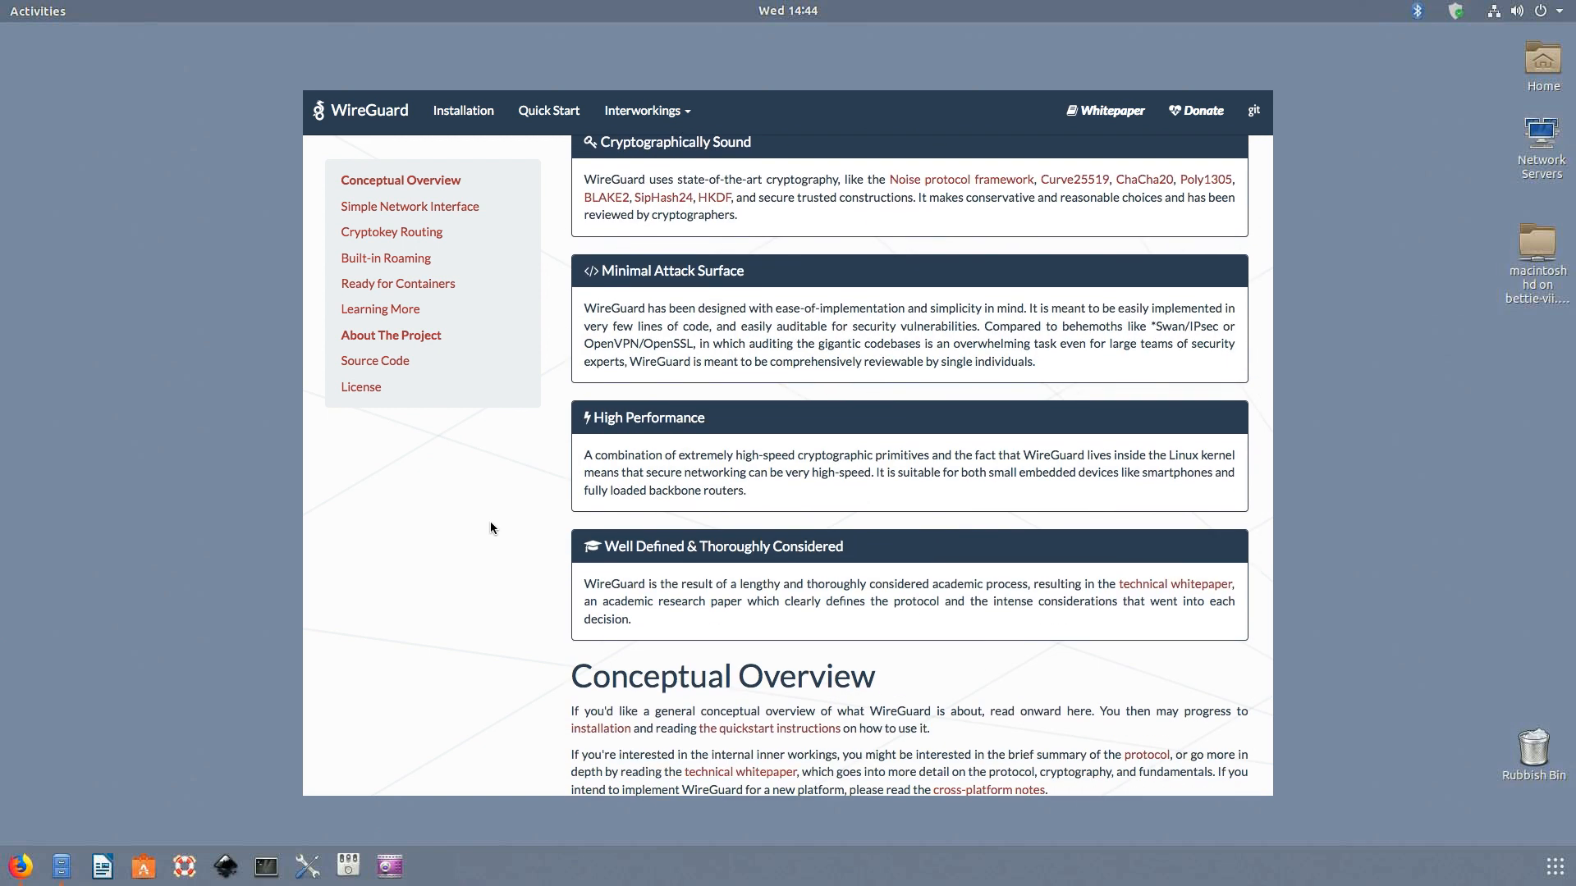
{"action": "scroll", "scroll_direction": "down", "scroll_amount": 3}
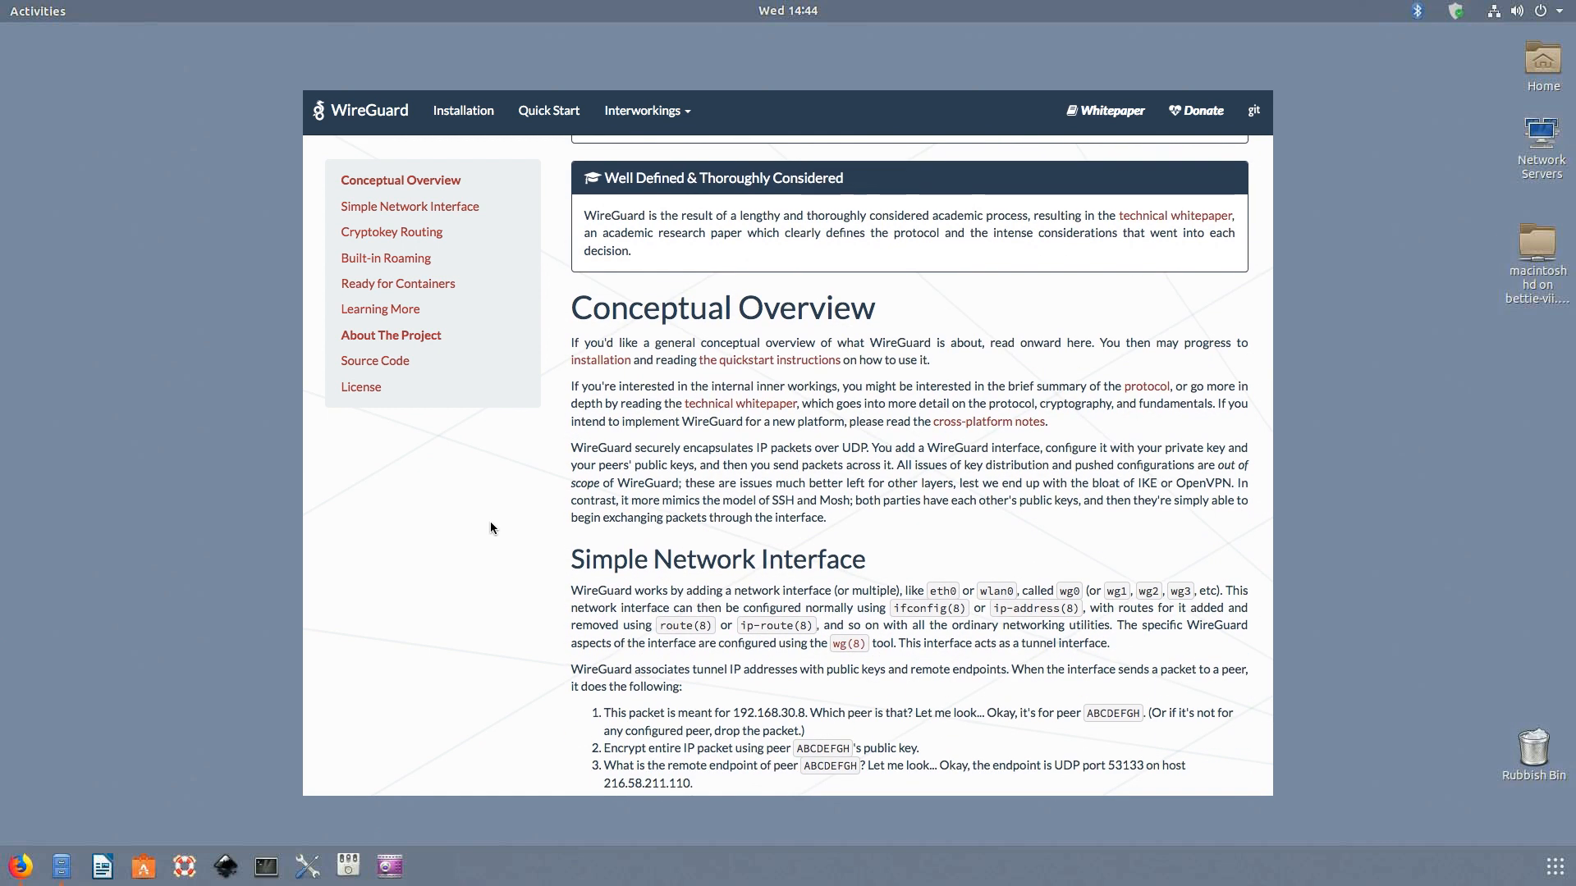
{"action": "scroll", "scroll_direction": "down", "scroll_amount": 3}
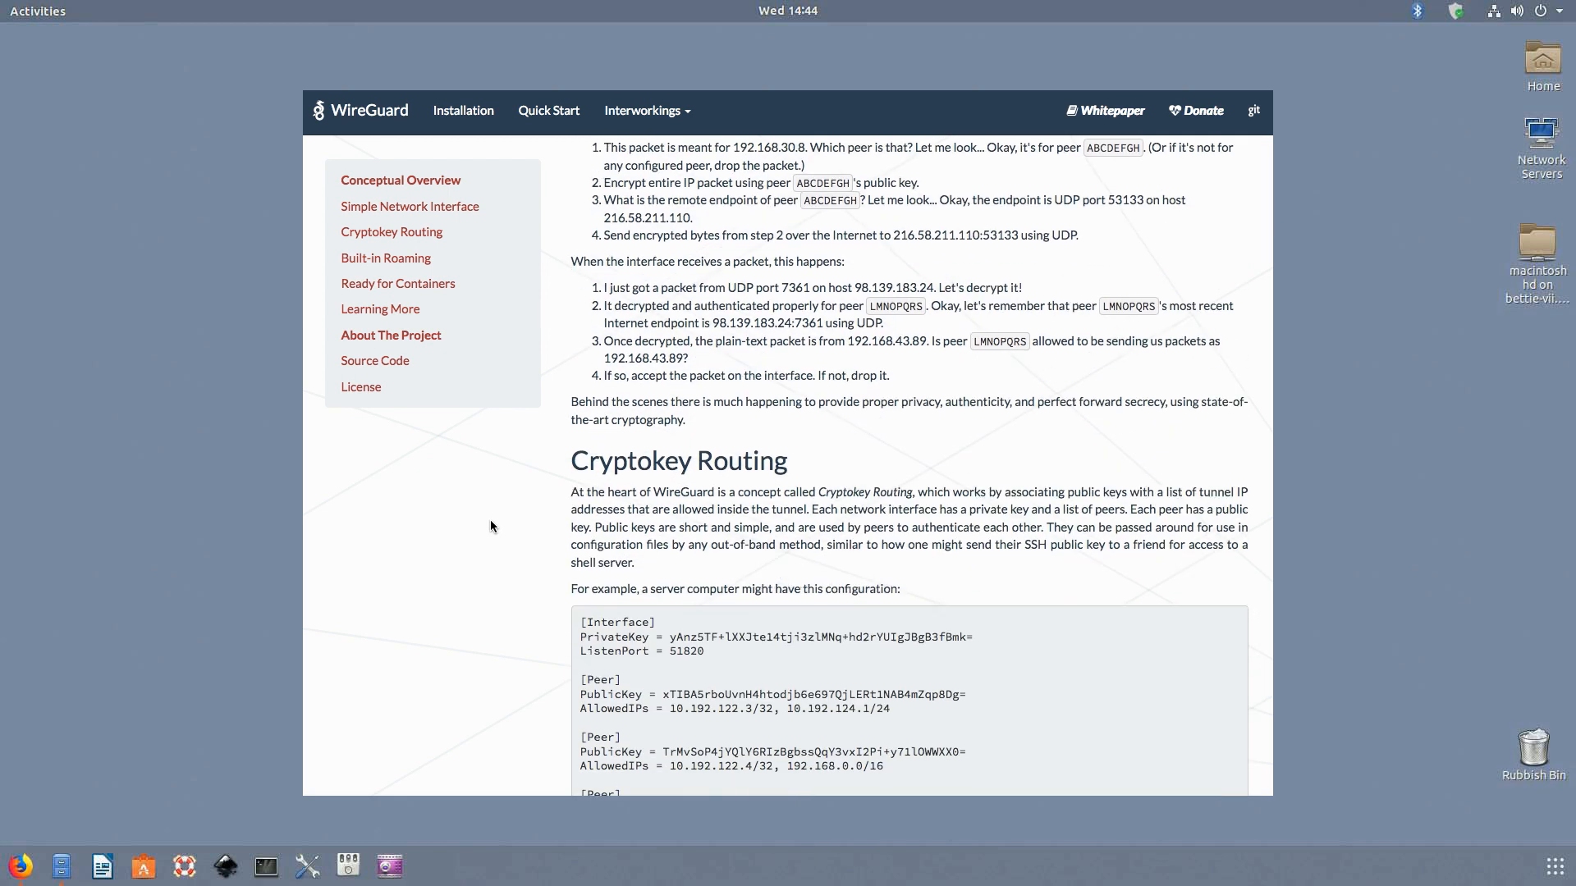
{"action": "scroll", "scroll_direction": "down", "scroll_amount": 3}
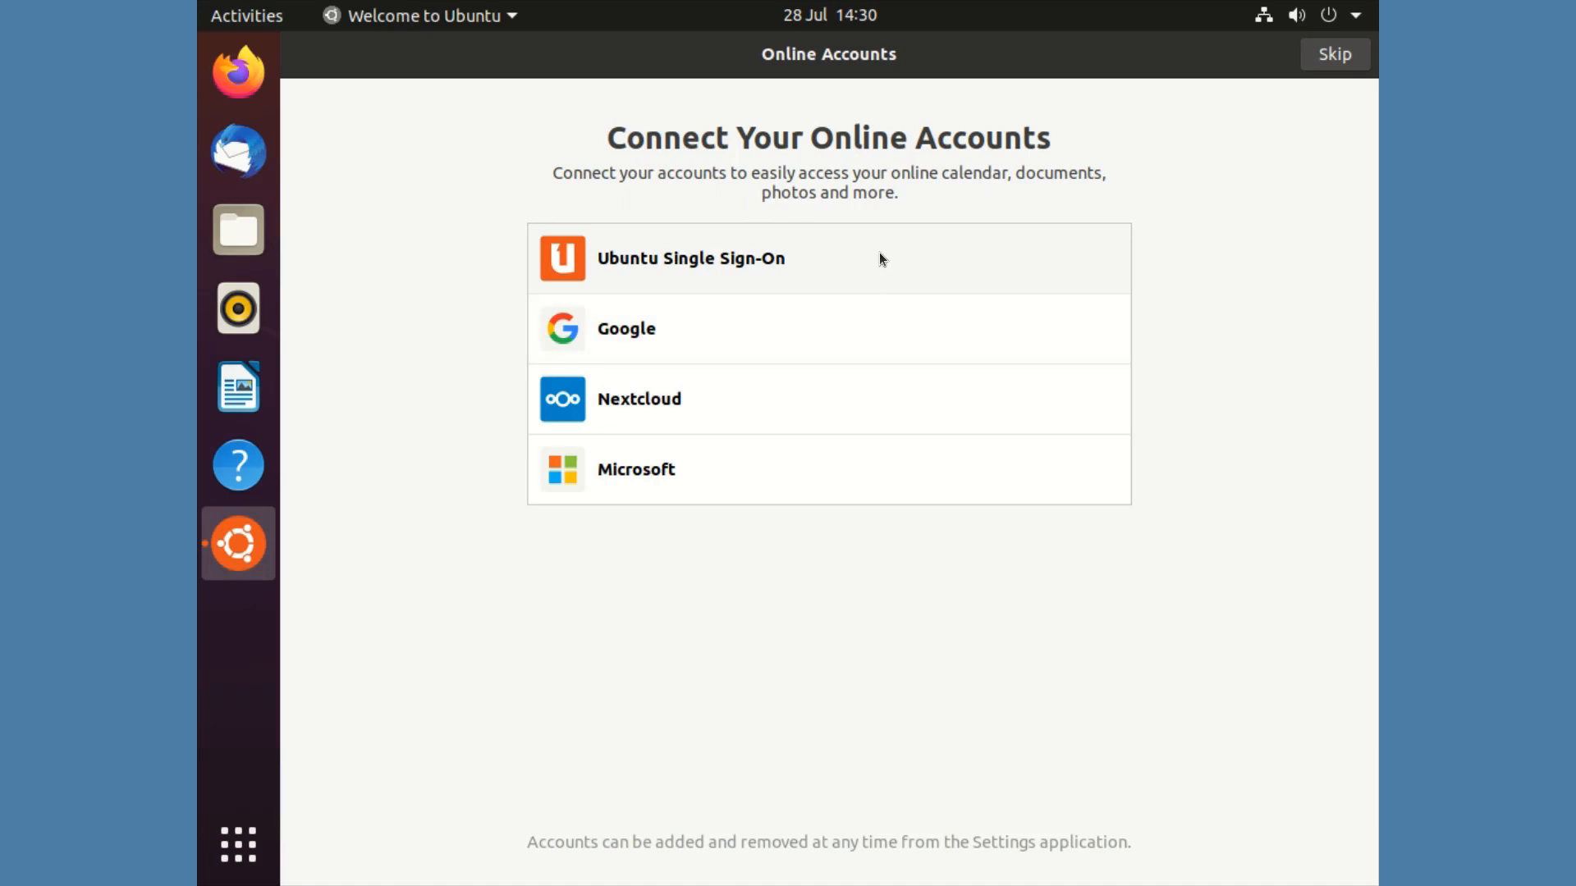
Skip online accounts, authenticate Livepatch setup with the password, and choose Sign In / Register.
{"action": "left_click", "coordinate": [1333, 53]}
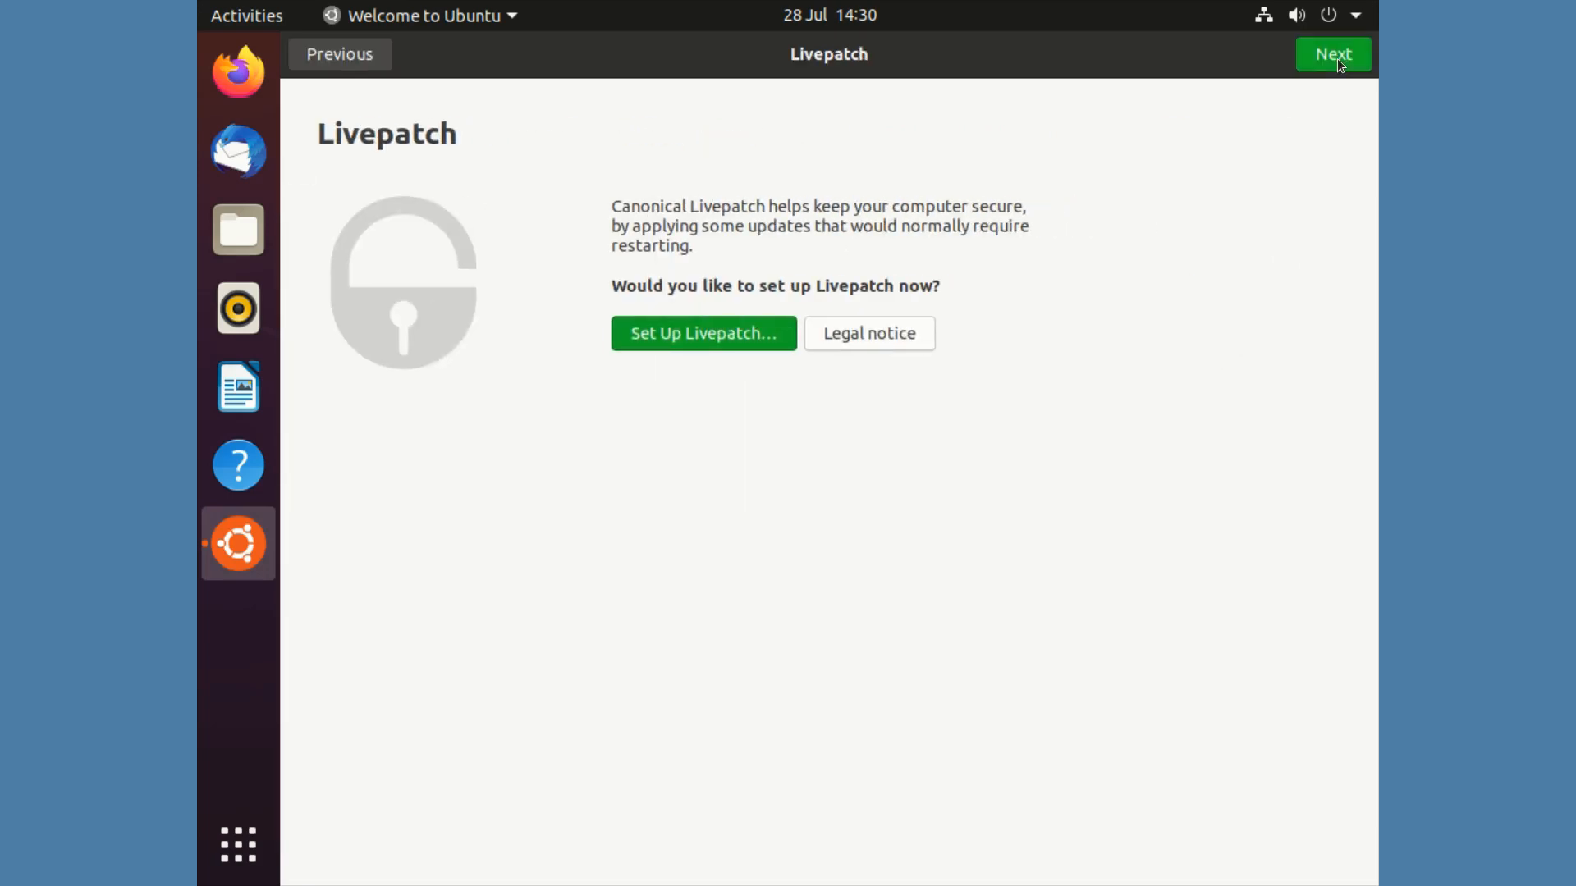
{"action": "mouse_move", "coordinate": [702, 332]}
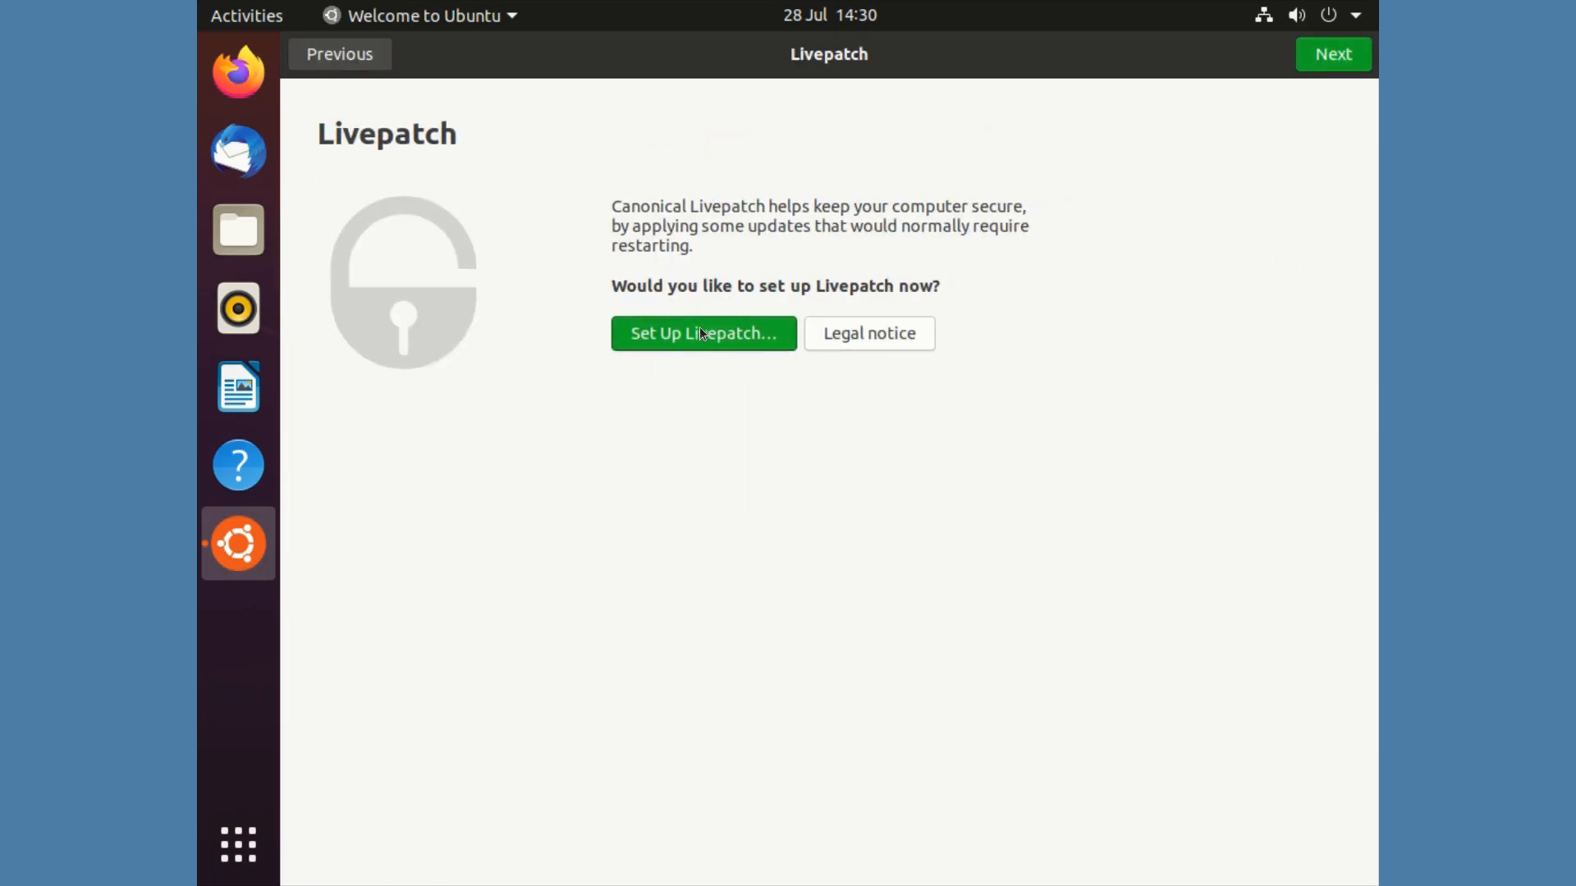
{"action": "left_click", "coordinate": [702, 333]}
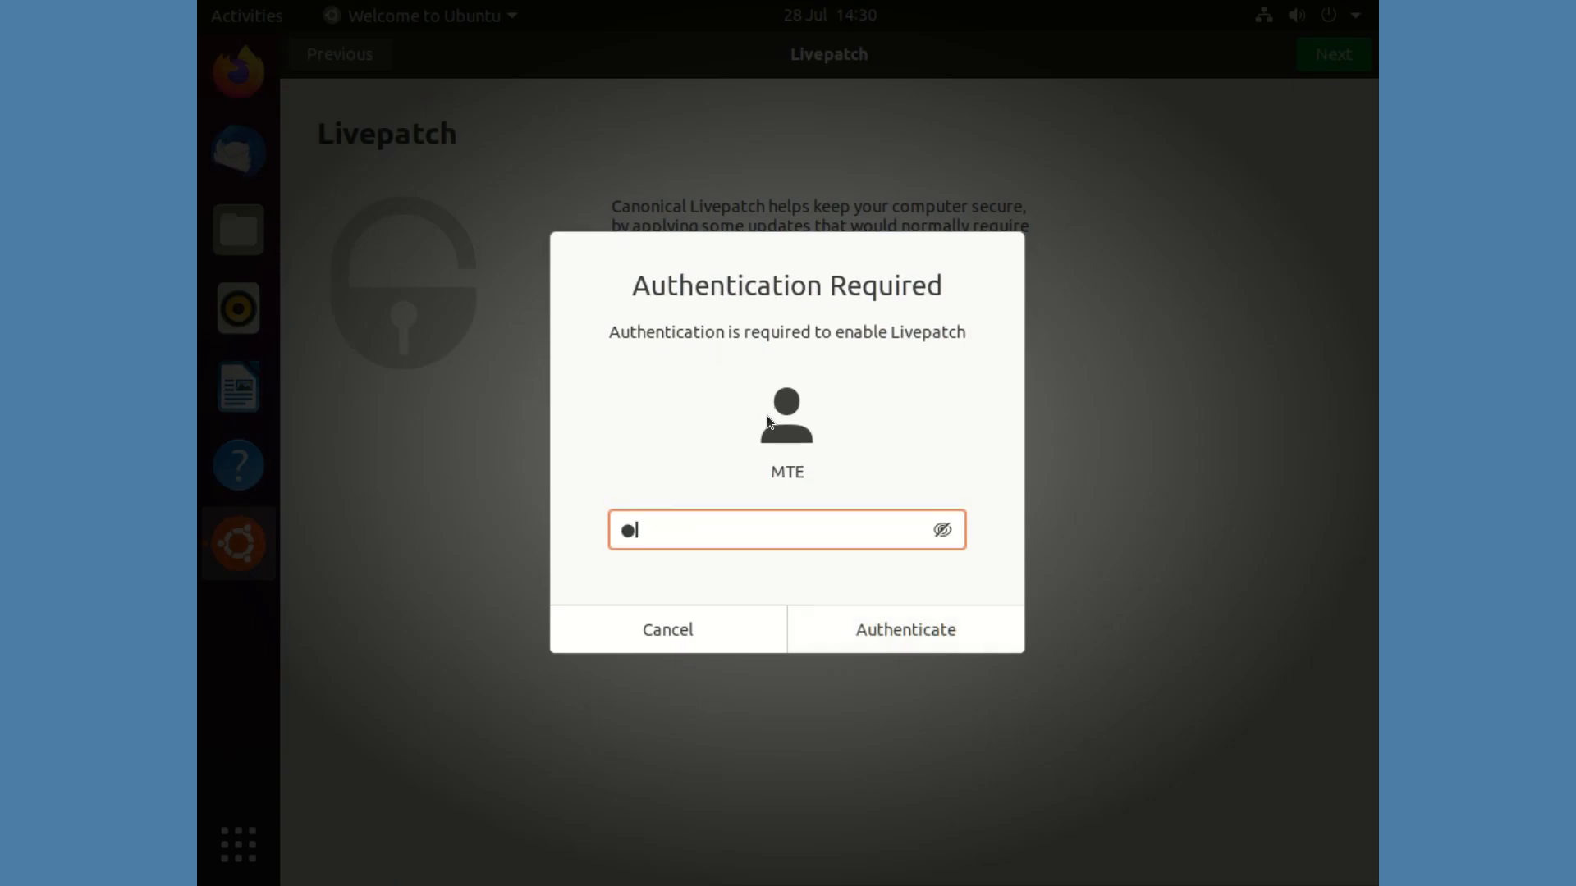
{"action": "left_click", "coordinate": [902, 629]}
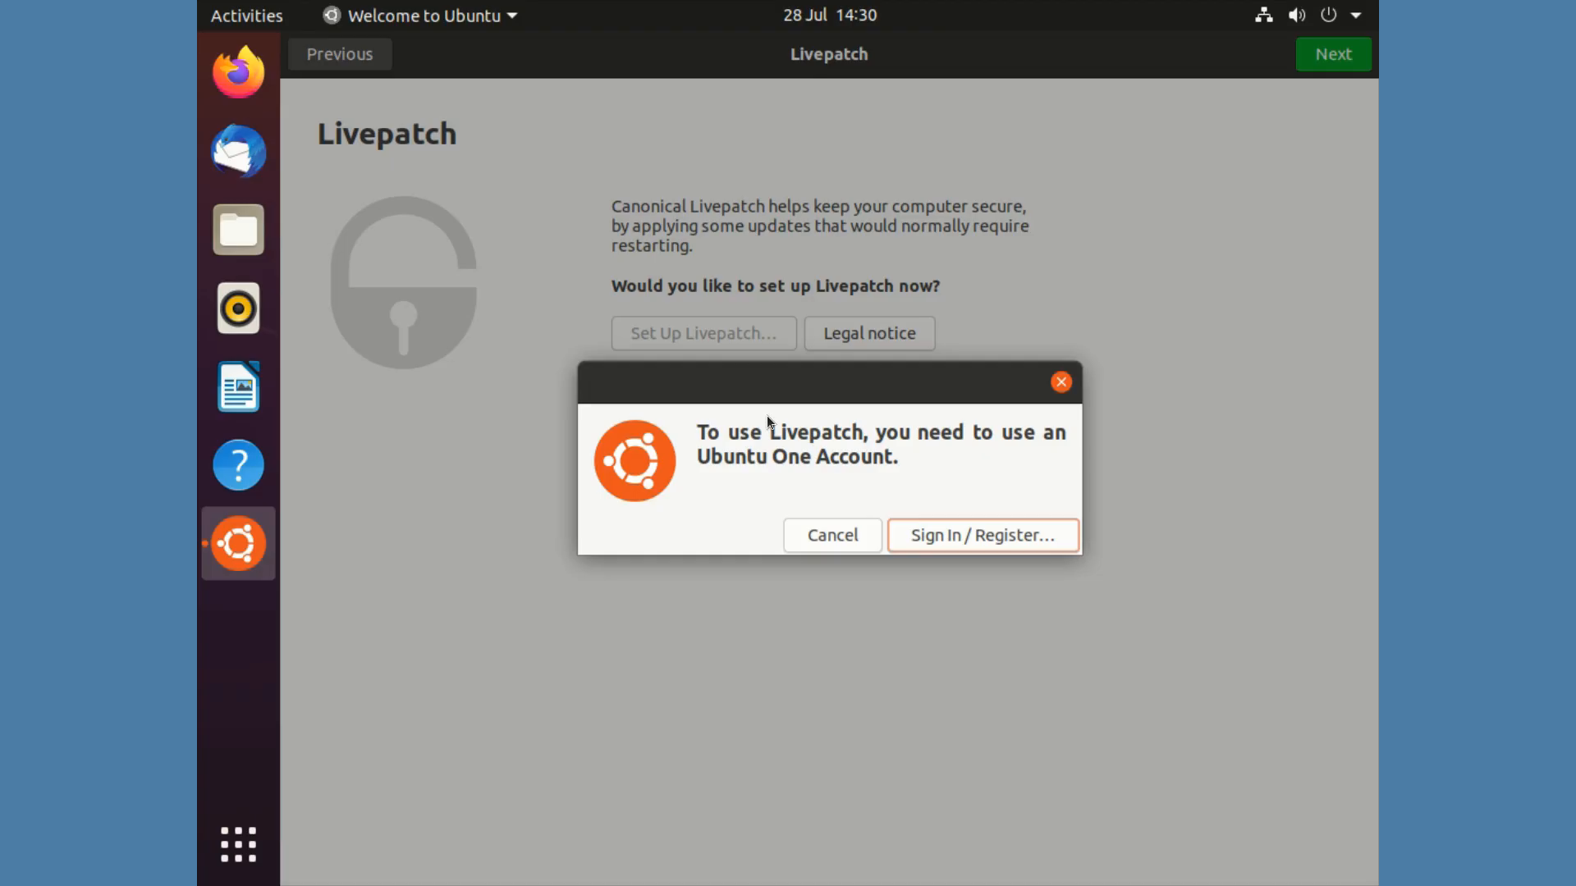
{"action": "mouse_move", "coordinate": [943, 545]}
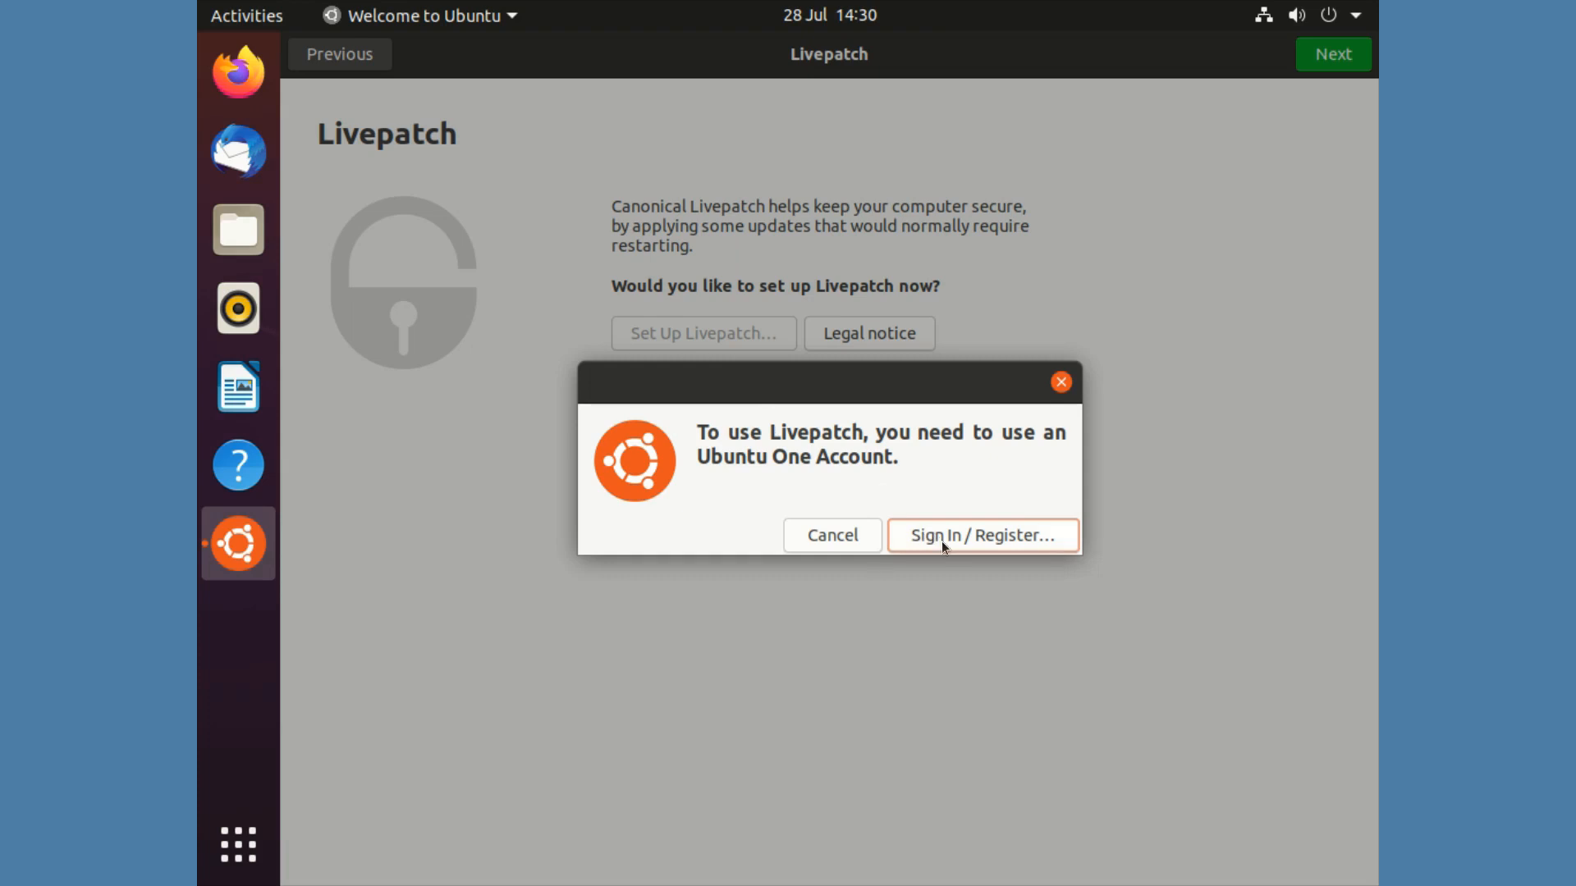
{"action": "left_click", "coordinate": [981, 534]}
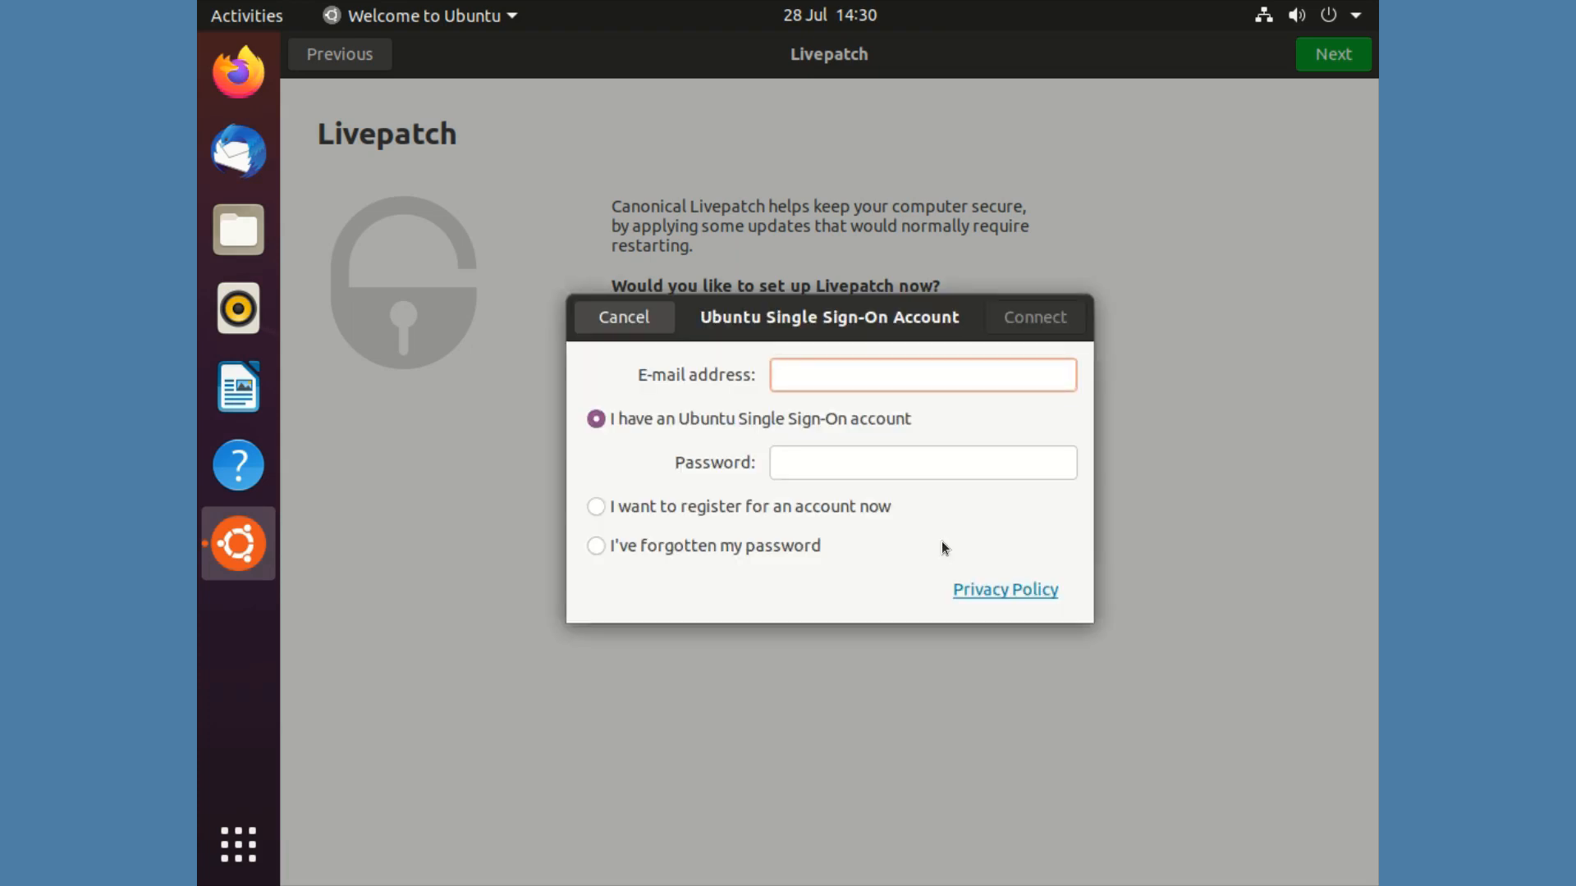
{"action": "left_click", "coordinate": [922, 375]}
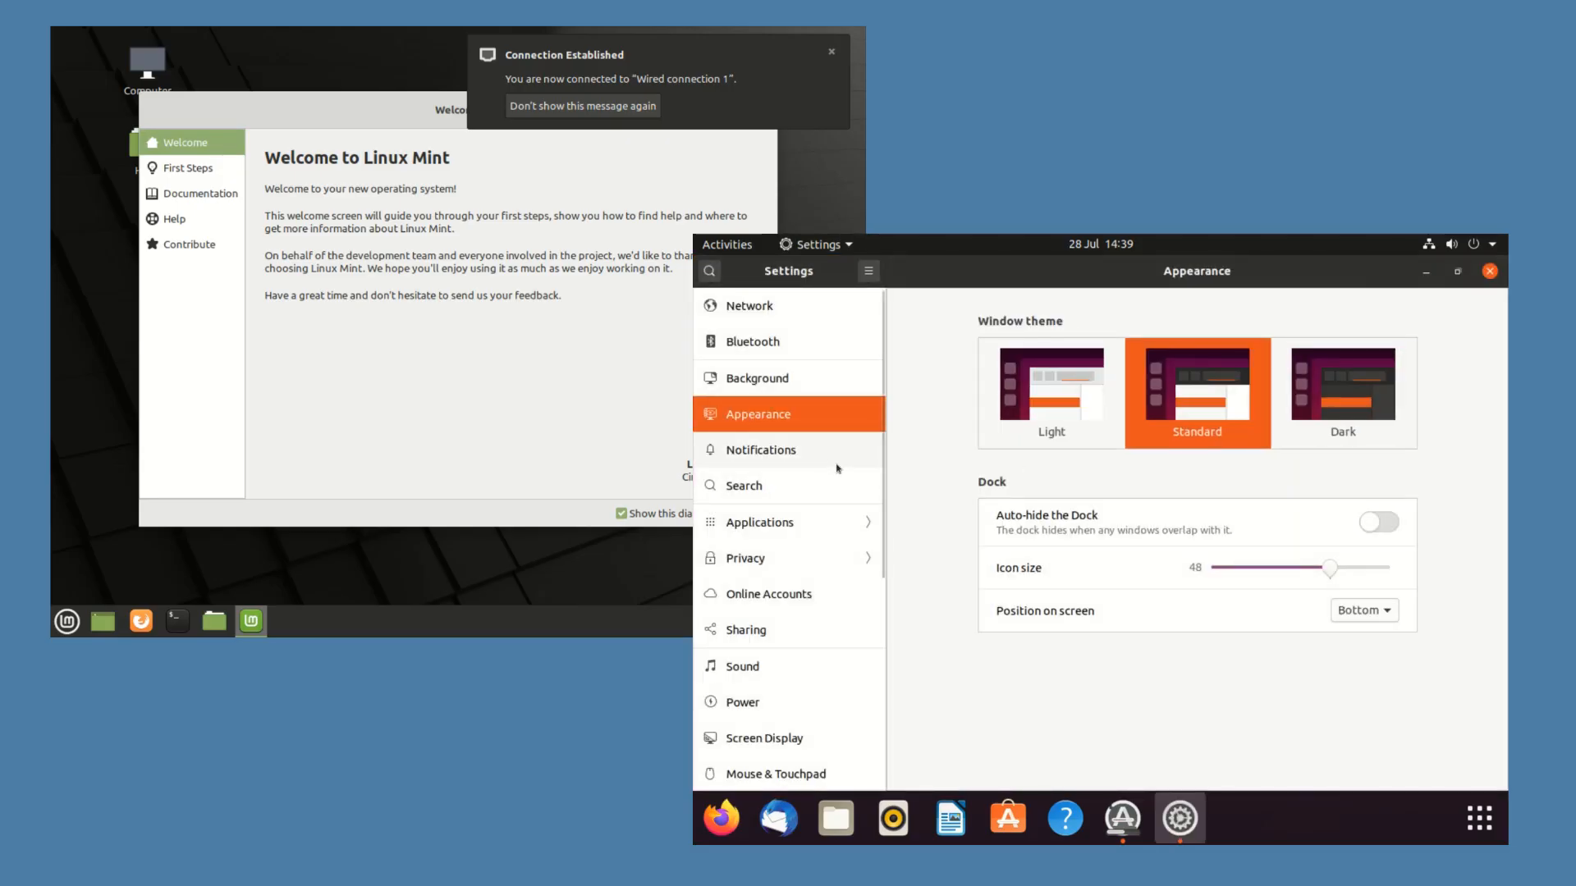
Set Ubuntu's dock icon size to 38 and close Settings and Mint's Welcome window.
{"action": "left_click", "coordinate": [831, 51]}
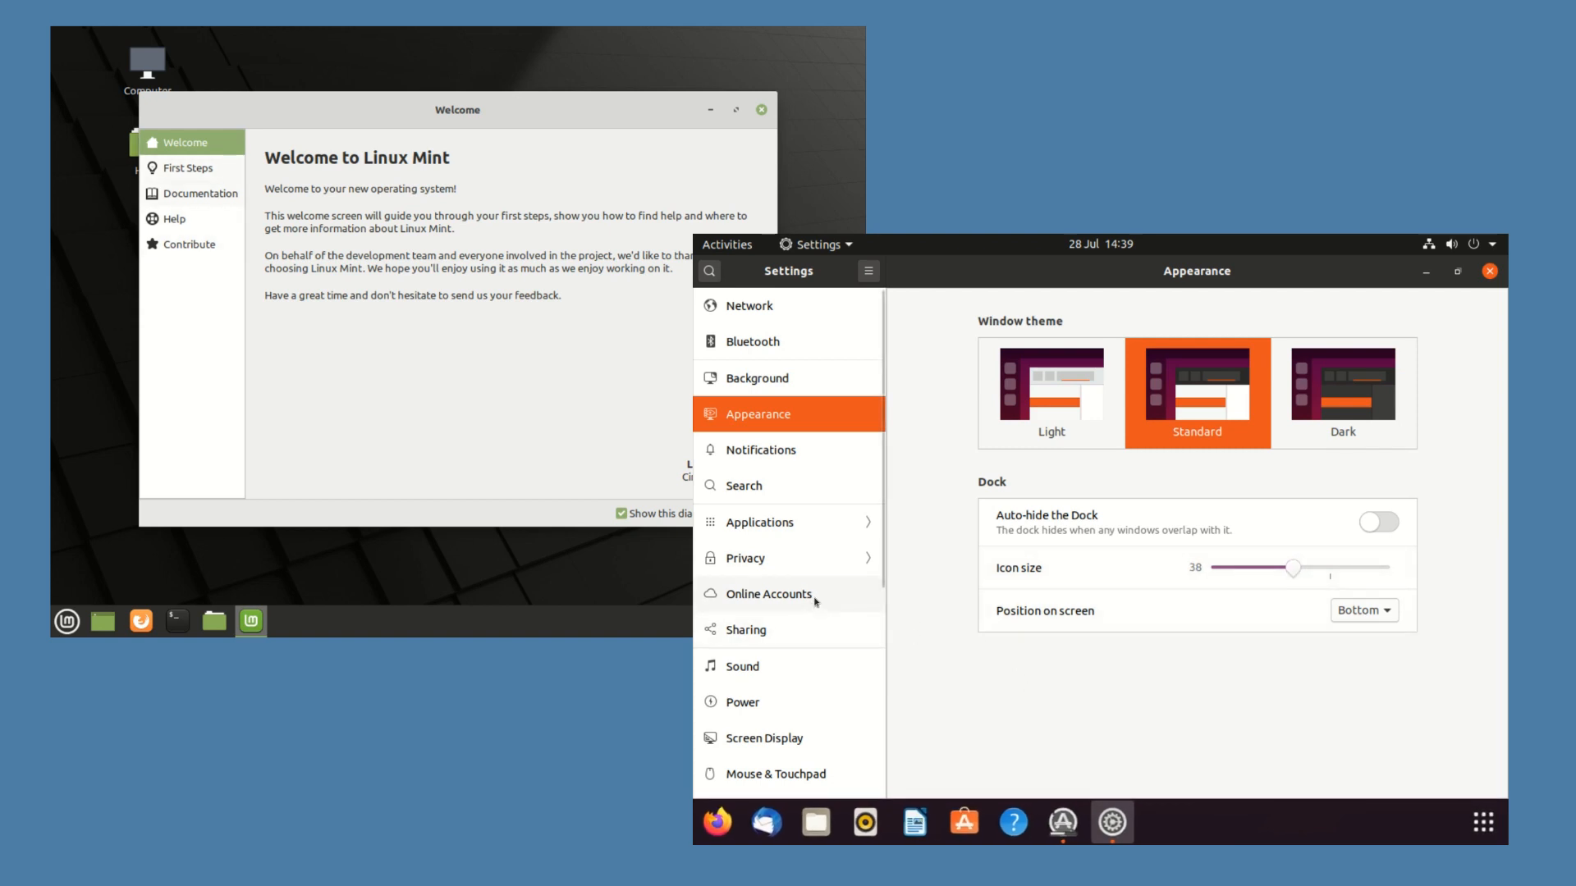
{"action": "left_click", "coordinate": [770, 737]}
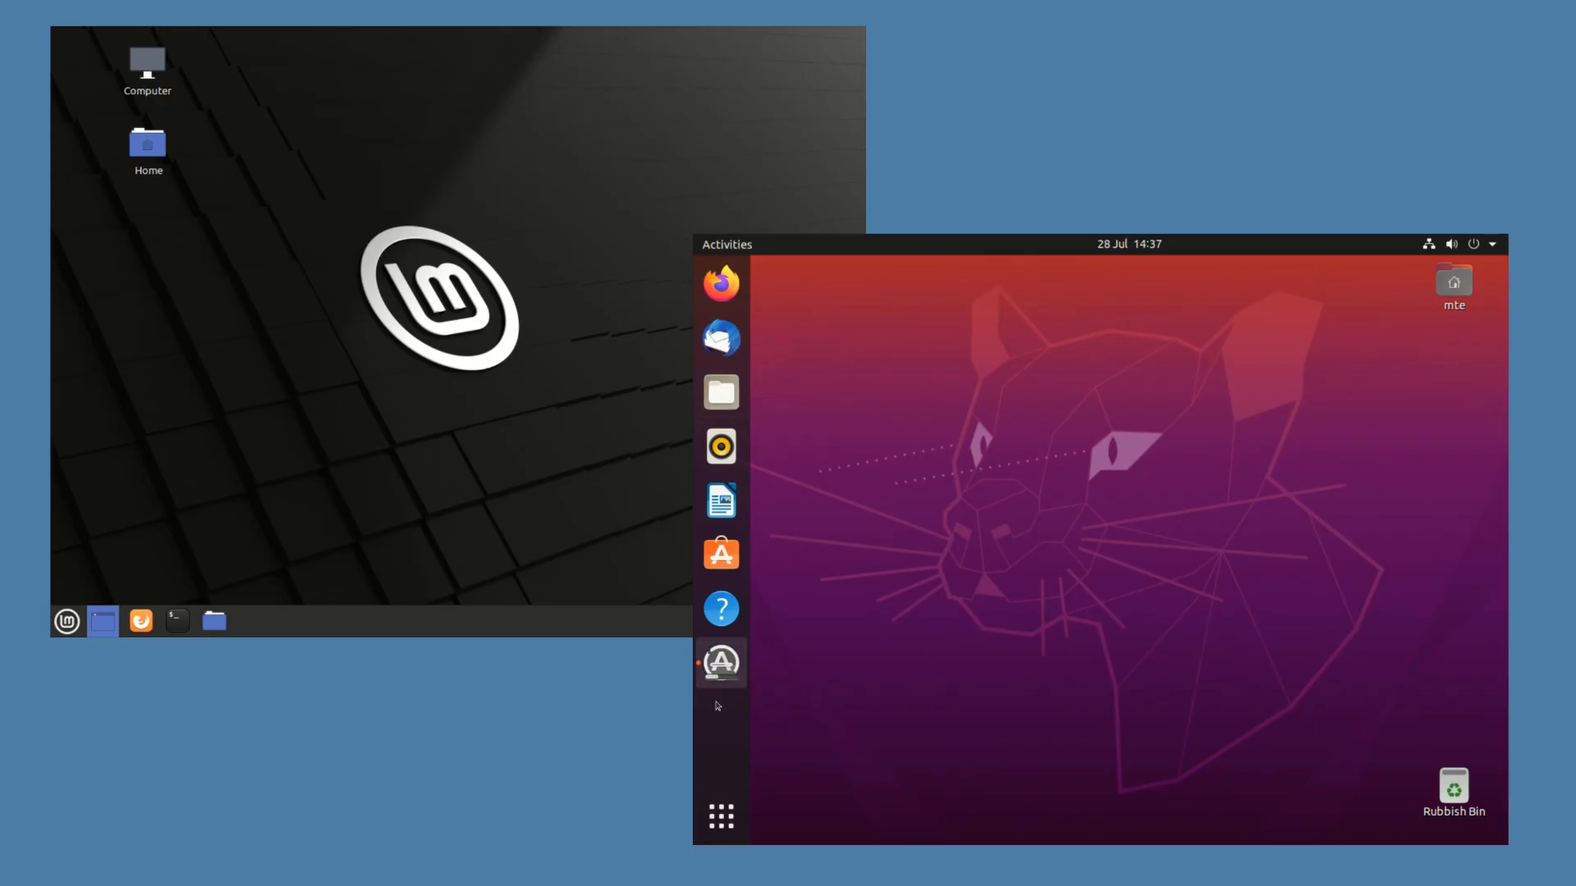
Open the Mint menu on its recent files category and show Ubuntu's full application grid.
{"action": "left_click", "coordinate": [65, 621]}
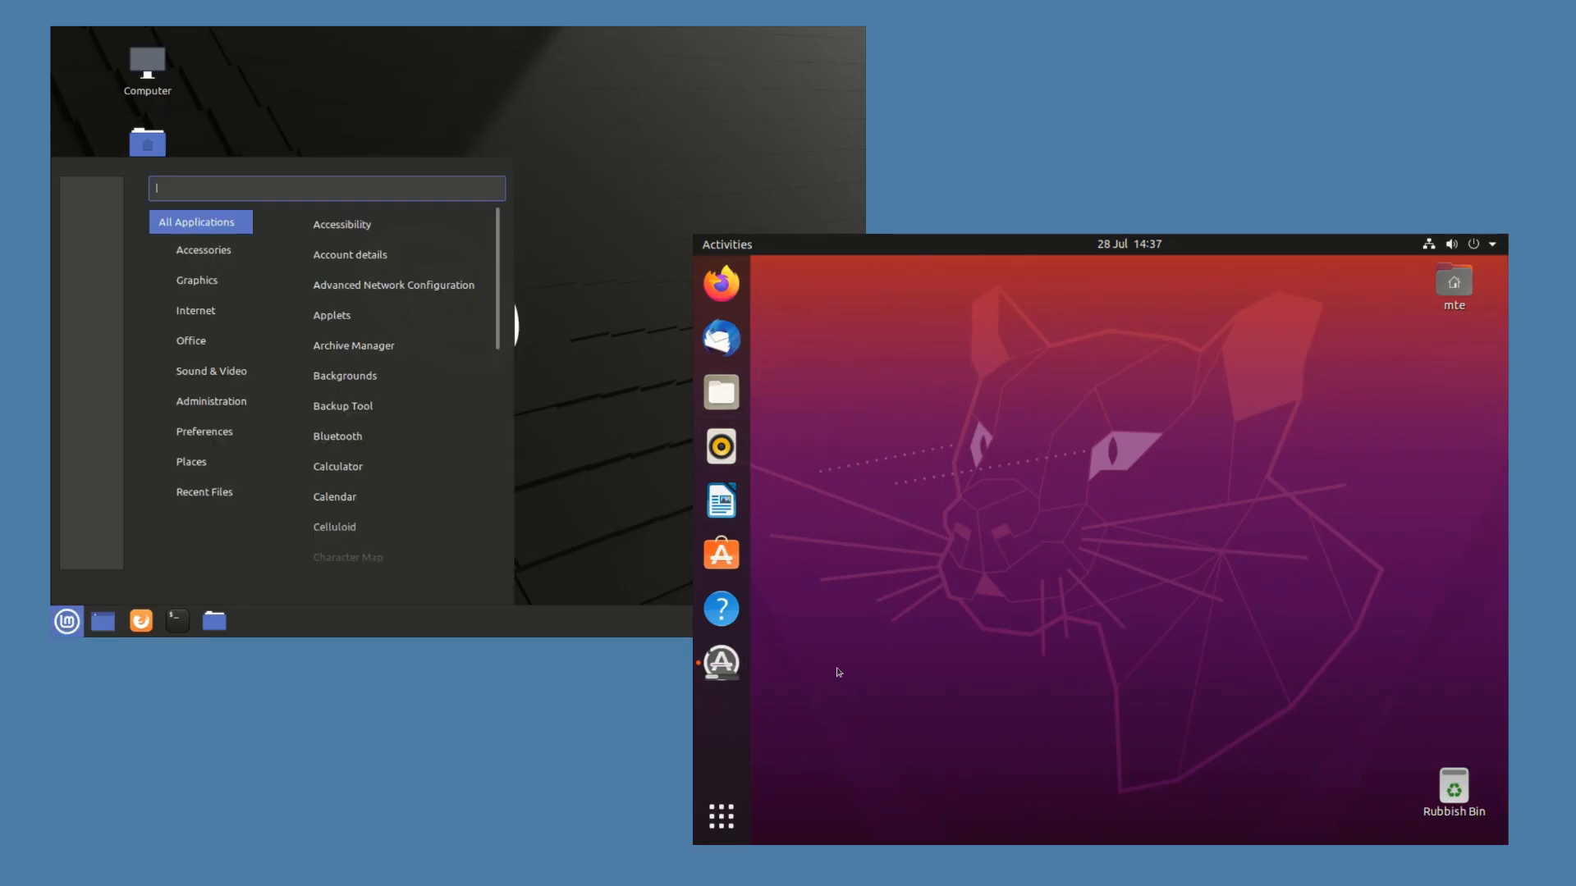
{"action": "left_click", "coordinate": [205, 491]}
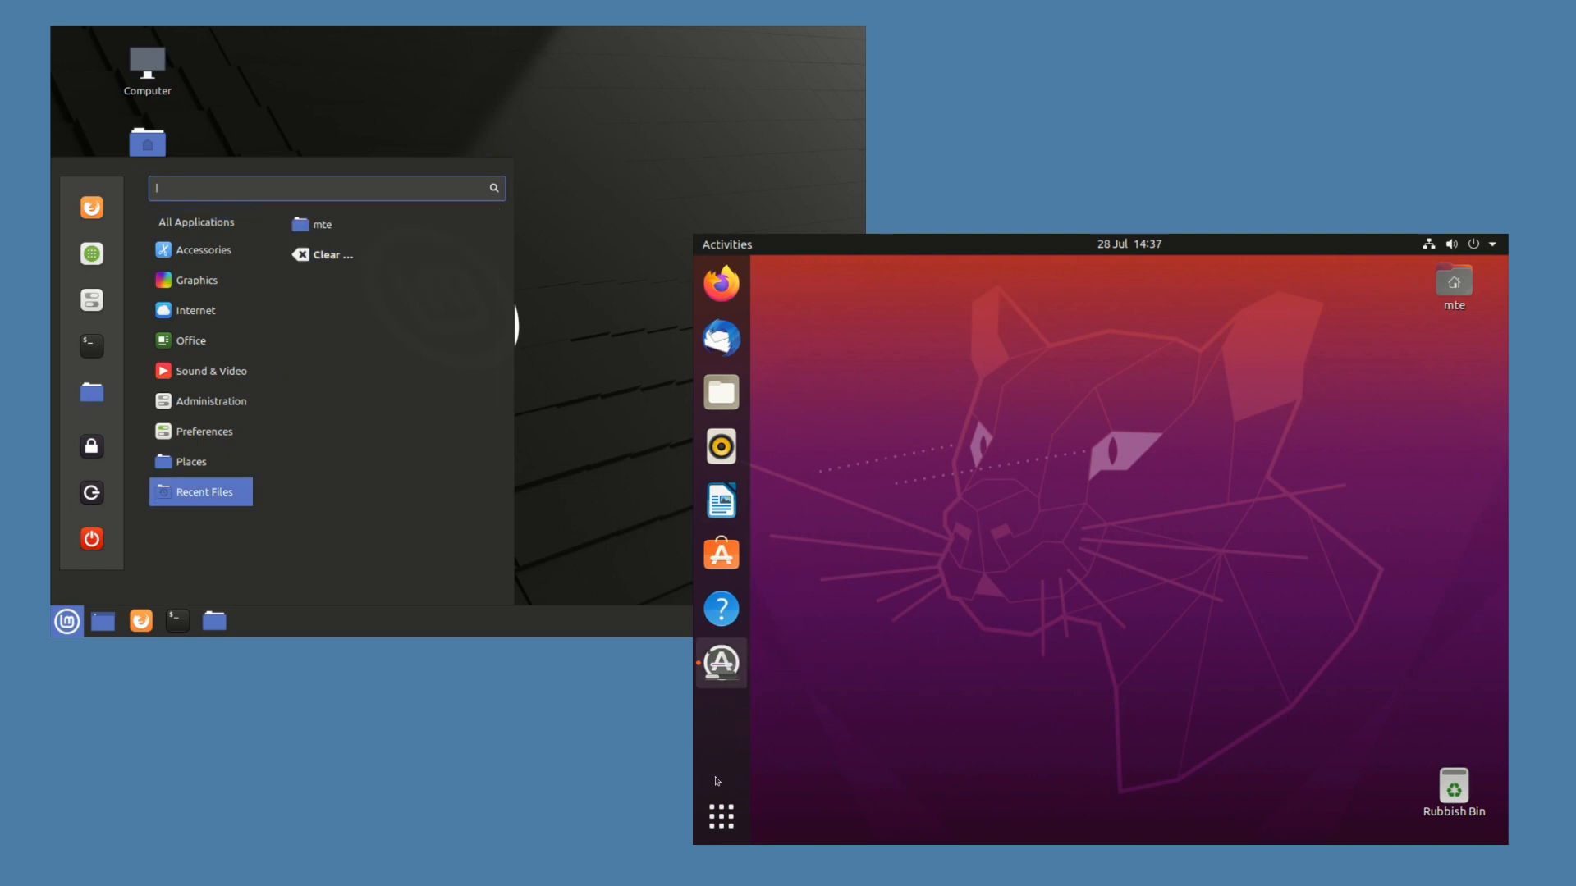
{"action": "mouse_move", "coordinate": [720, 815]}
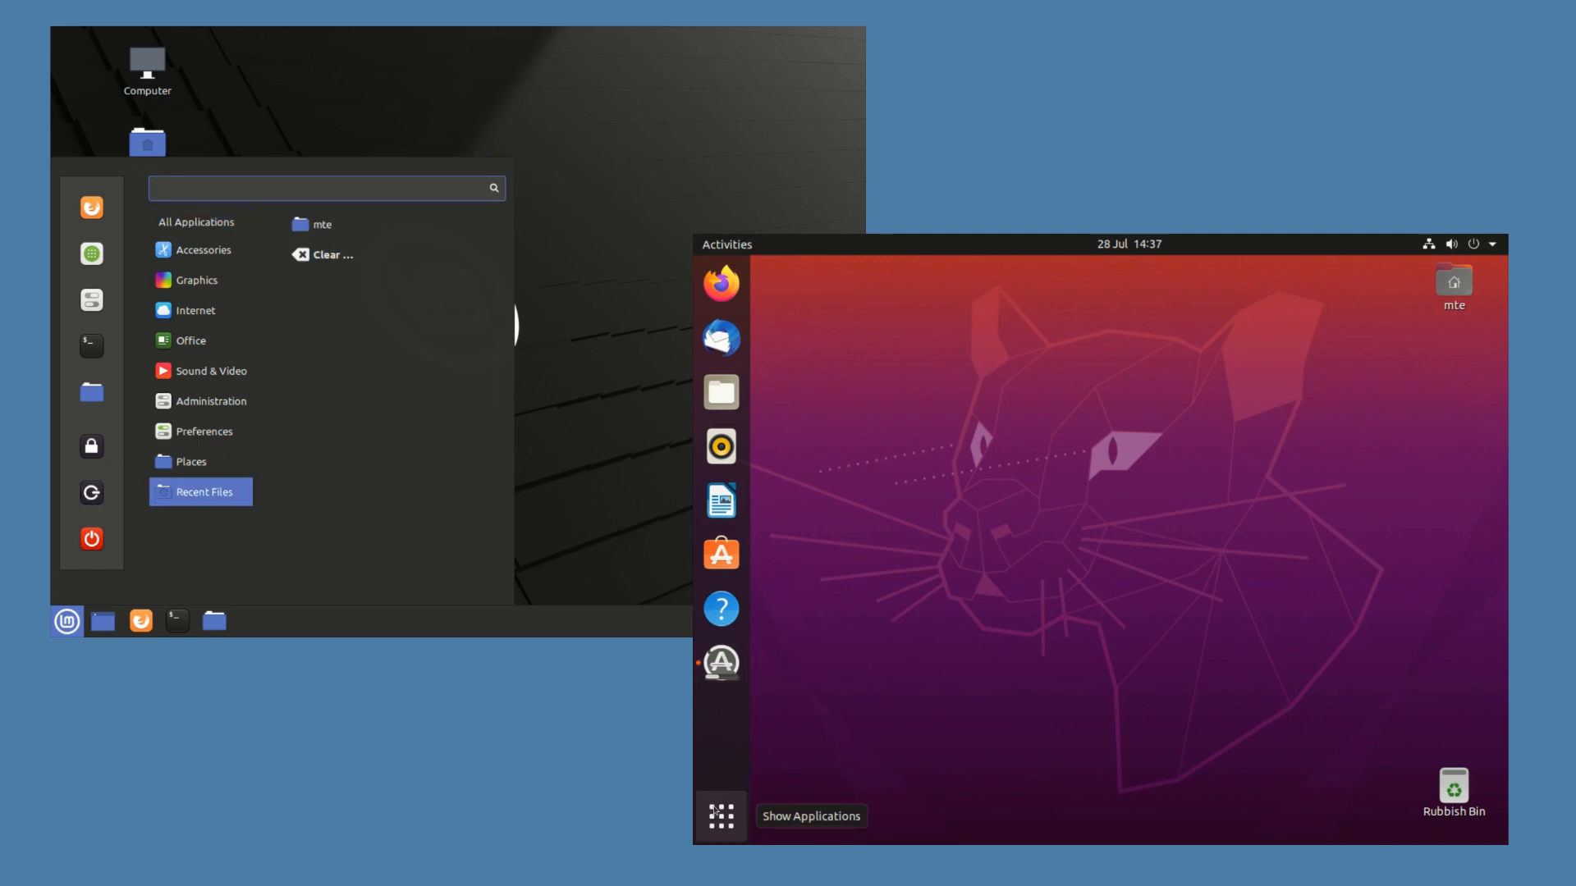
{"action": "left_click", "coordinate": [721, 816]}
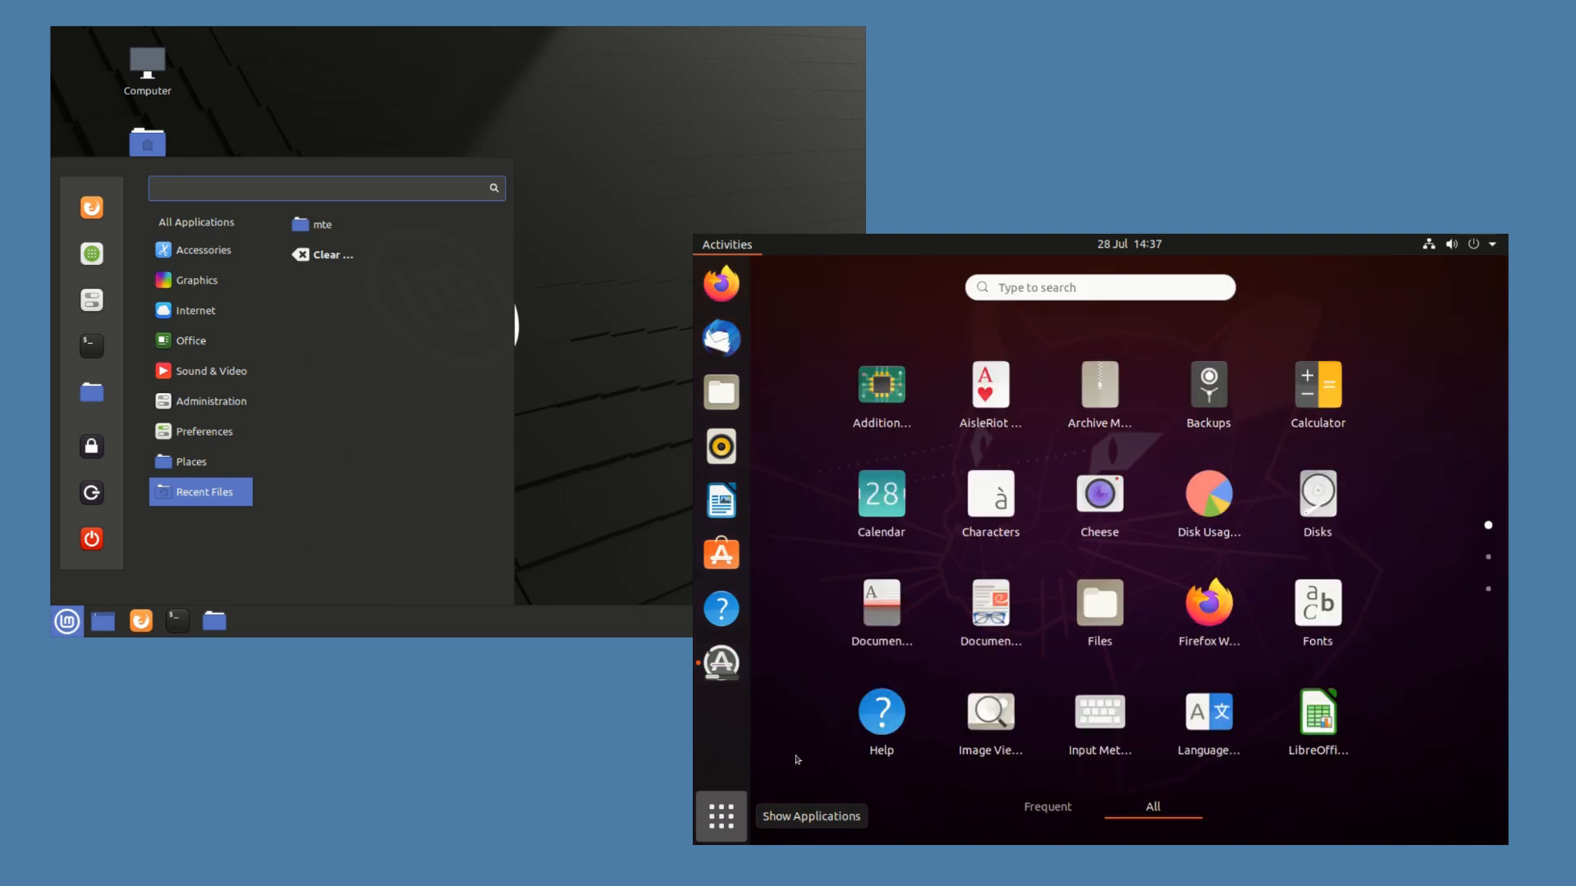
Browse Mint's Internet, All Applications, Accessories, Office, Administration and Preferences categories.
{"action": "left_click", "coordinate": [196, 310]}
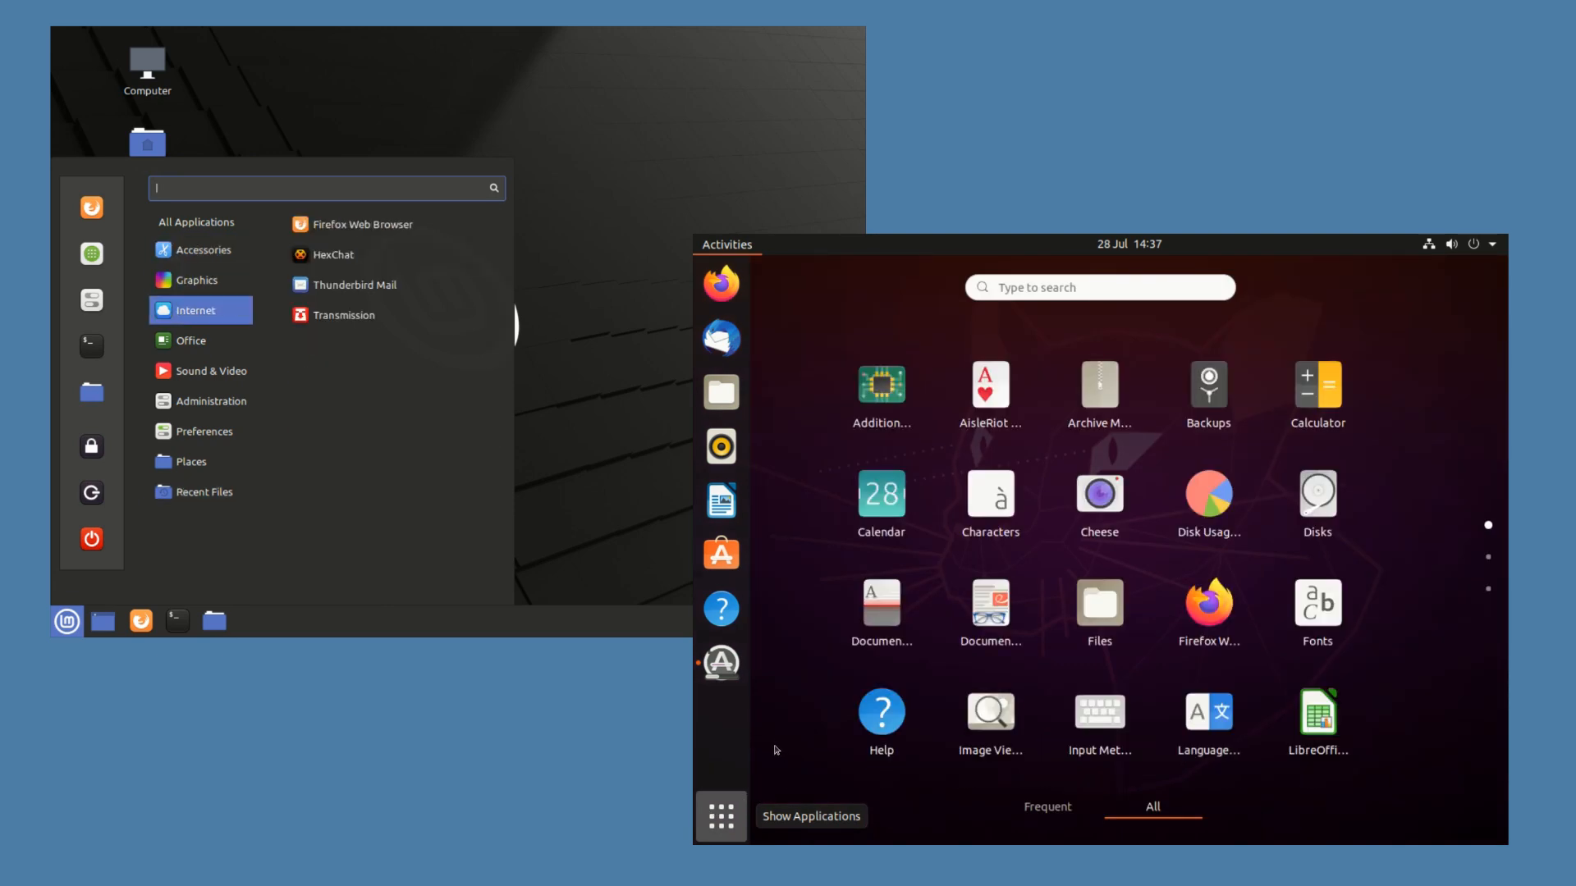
{"action": "left_click", "coordinate": [195, 222]}
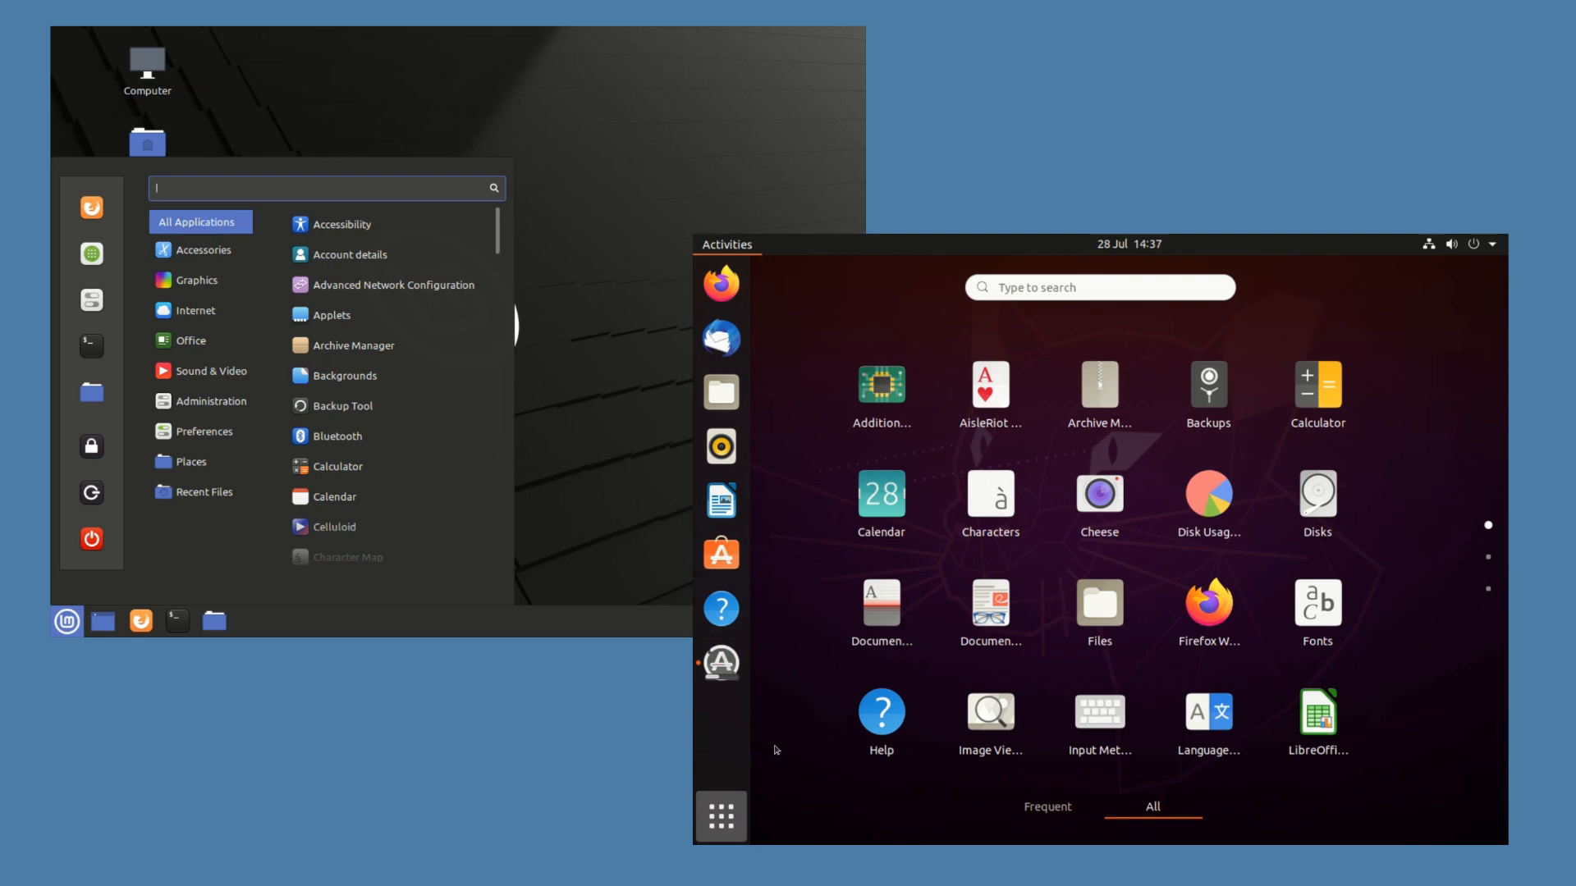
{"action": "left_click", "coordinate": [204, 250]}
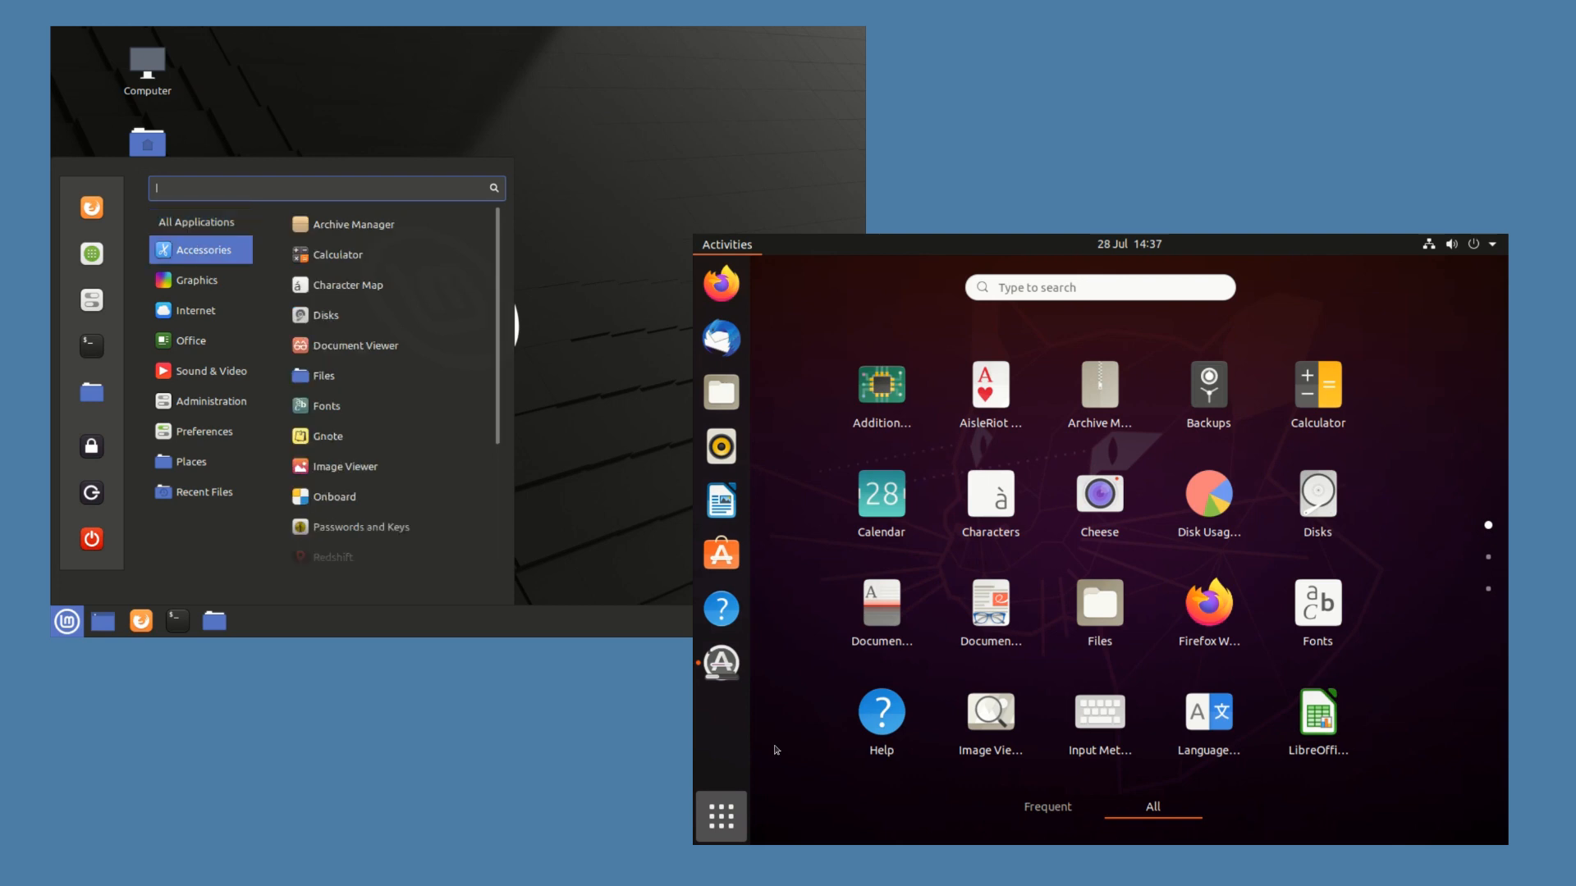
{"action": "left_click", "coordinate": [195, 280]}
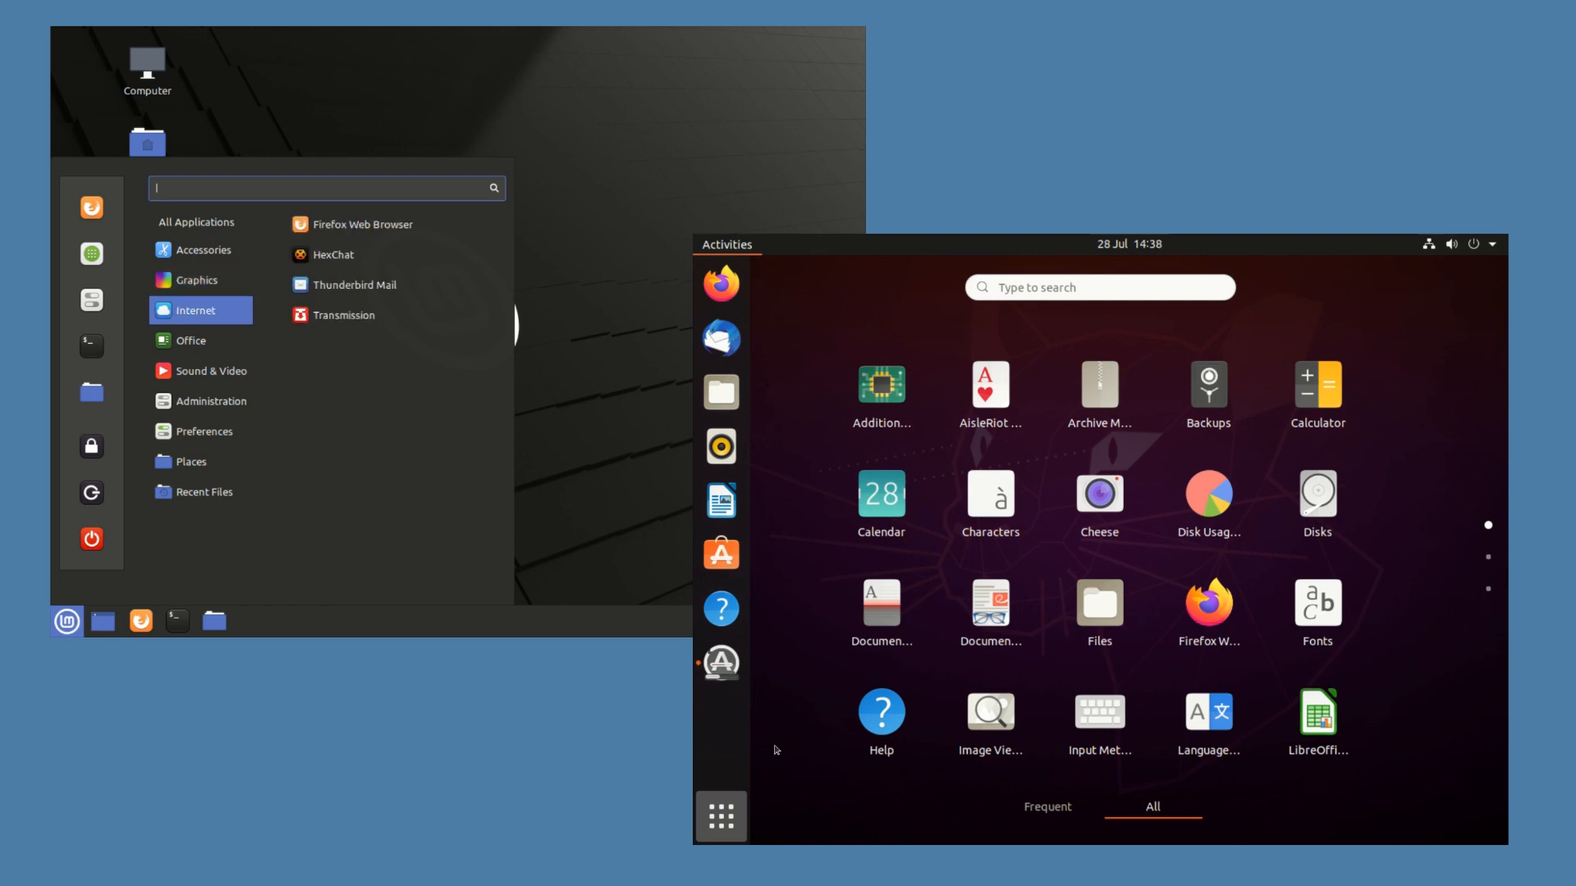
{"action": "left_click", "coordinate": [189, 341]}
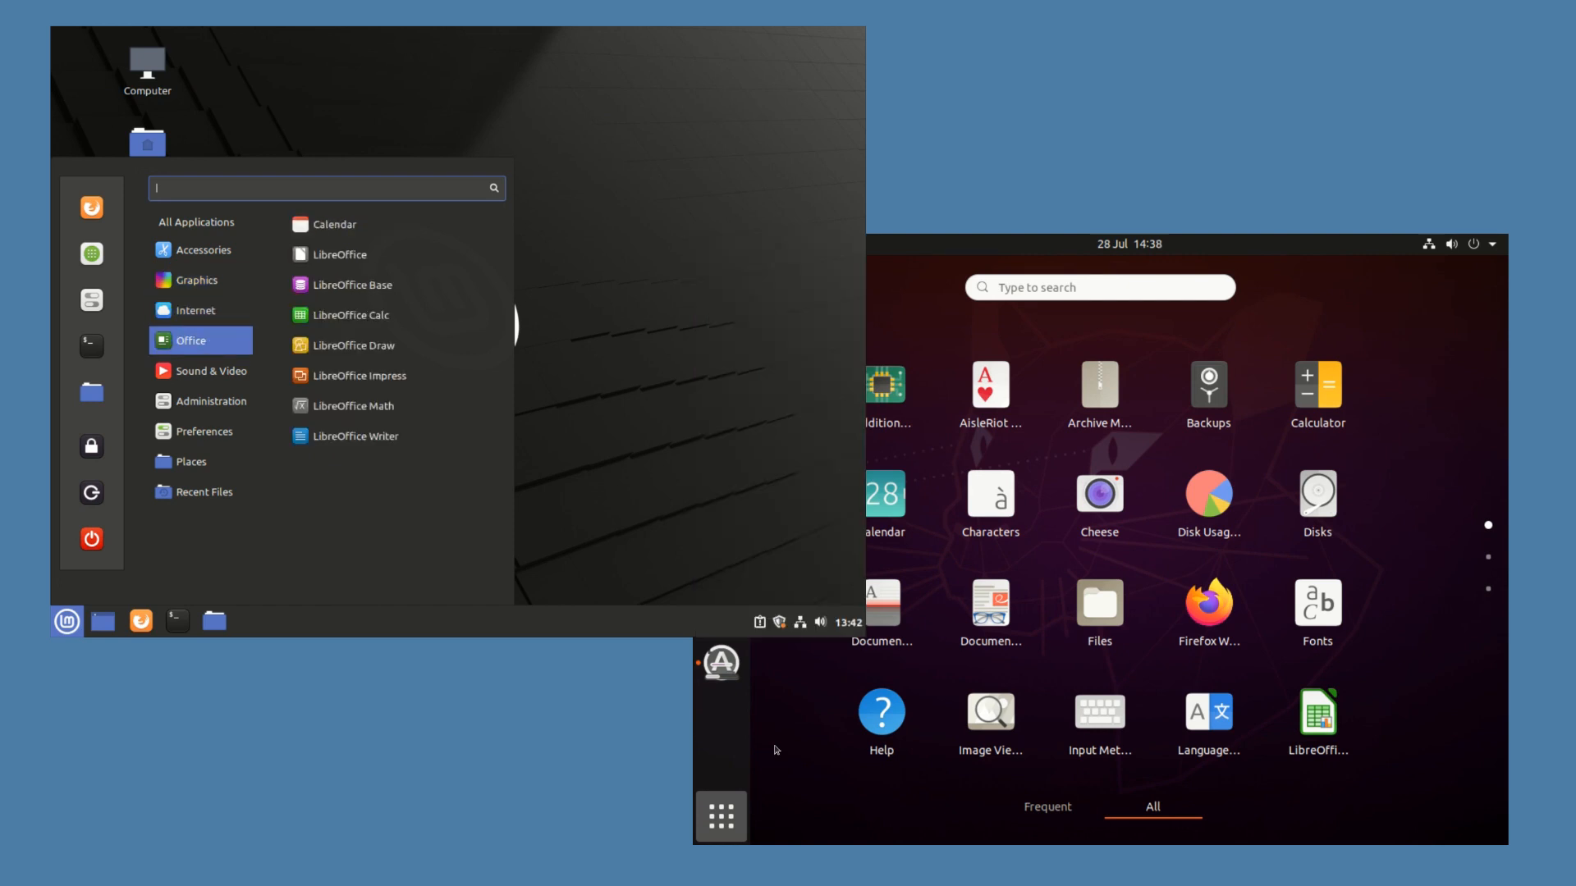
{"action": "left_click", "coordinate": [201, 402]}
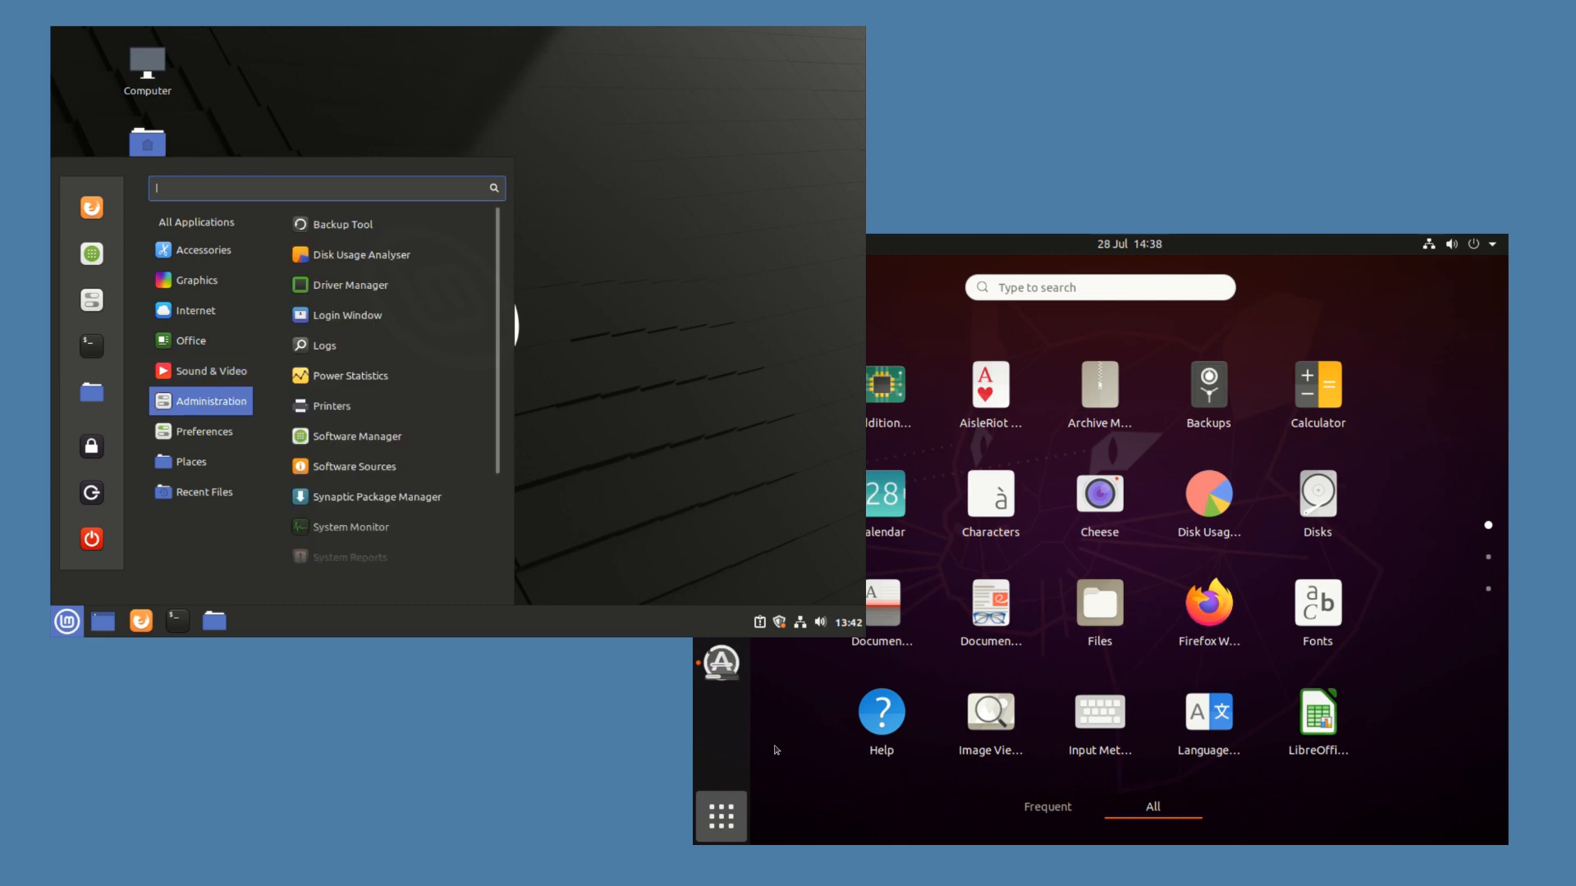
{"action": "left_click", "coordinate": [203, 431]}
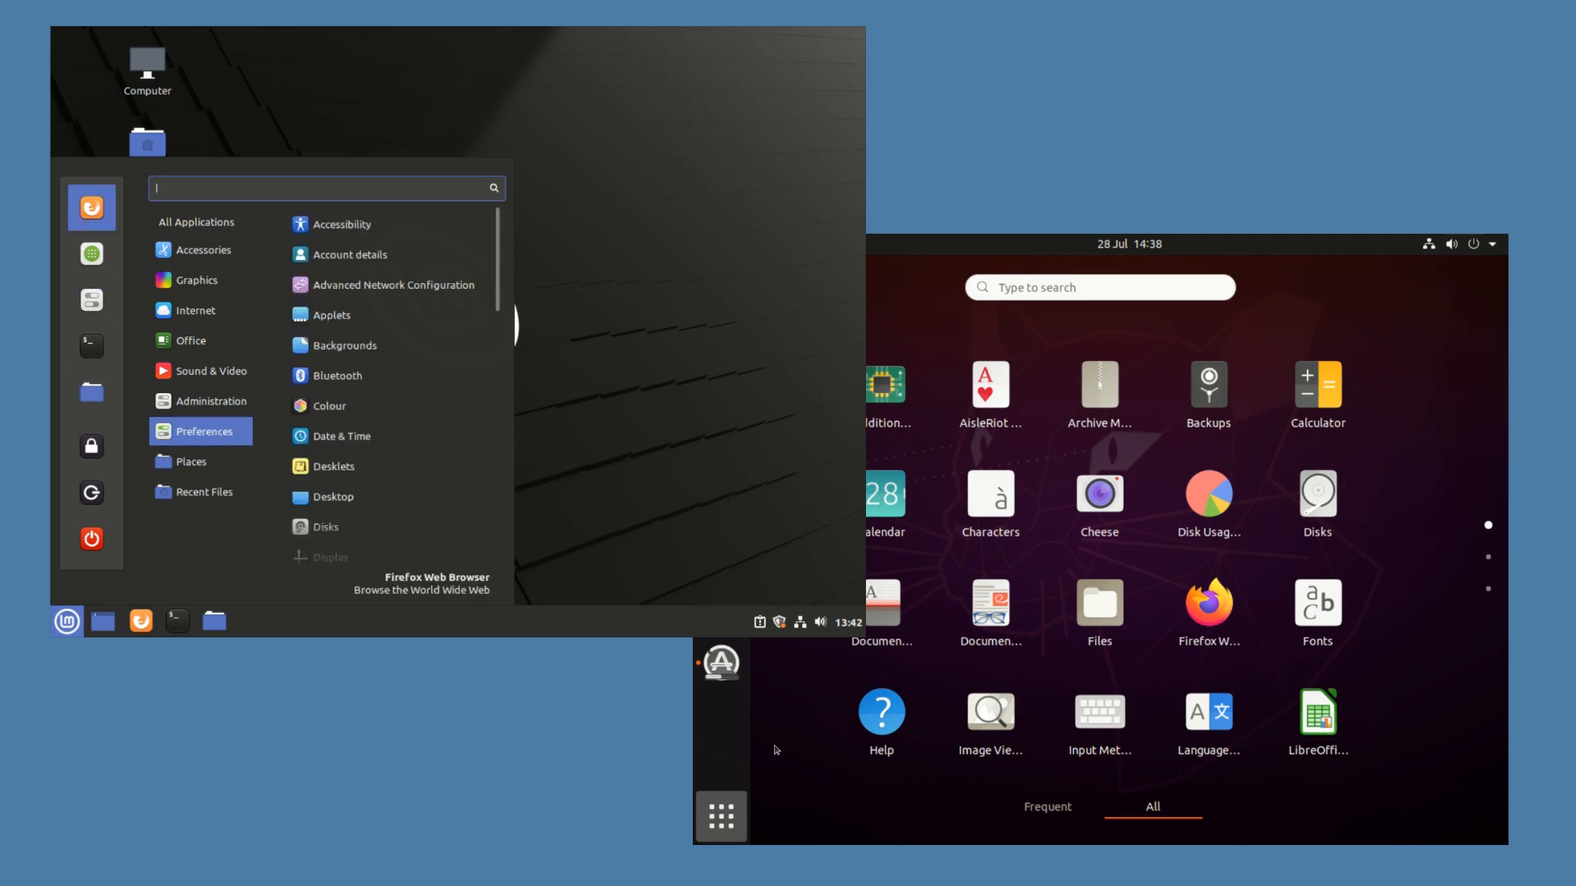
{"action": "mouse_move", "coordinate": [91, 254]}
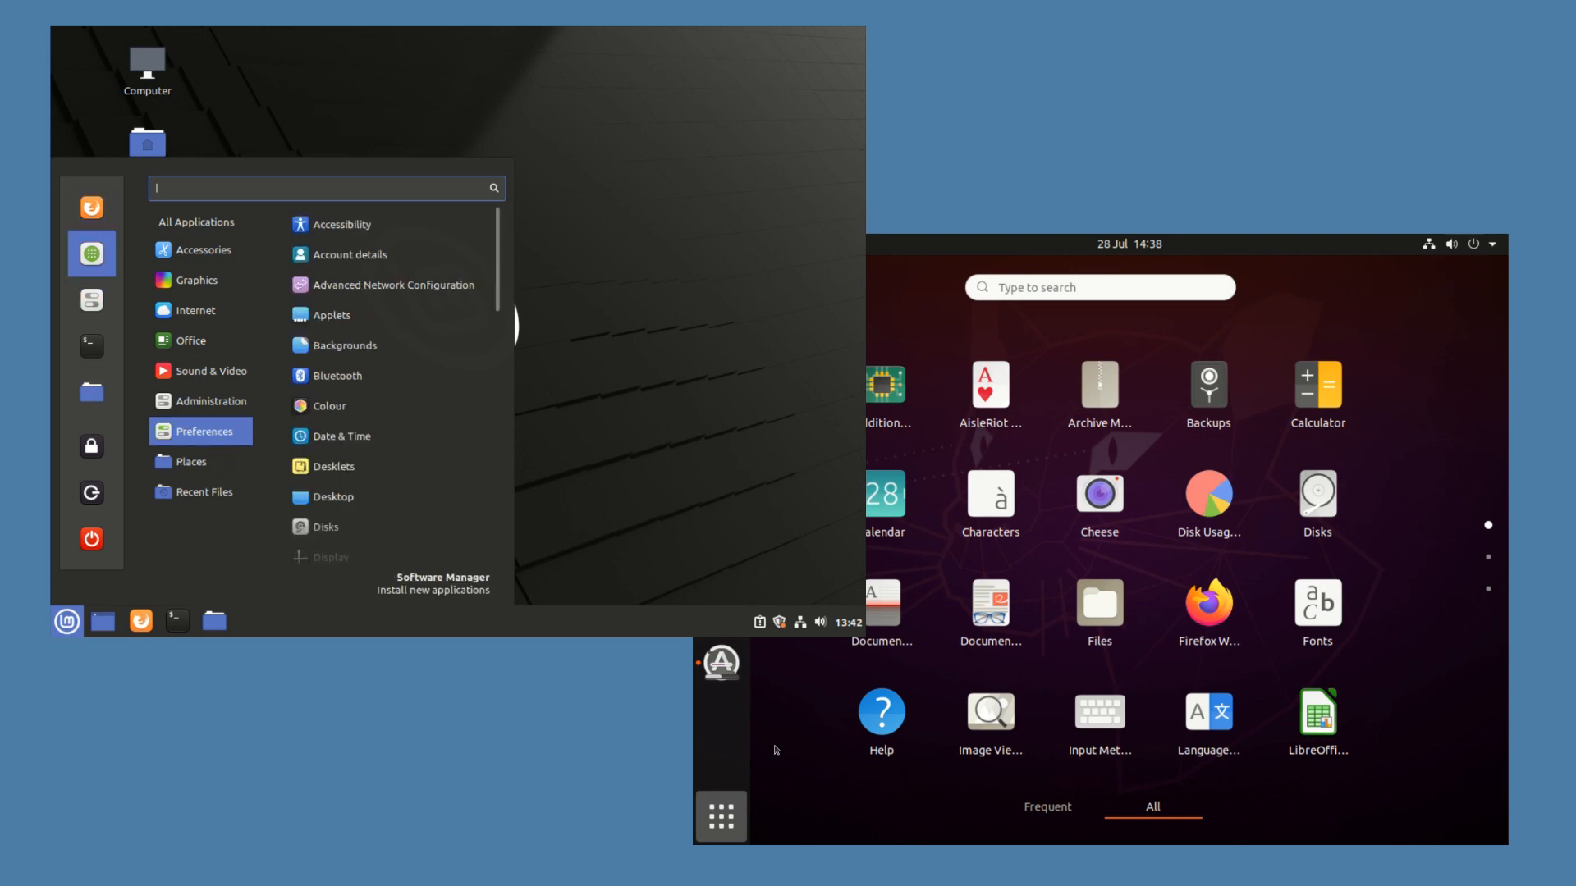